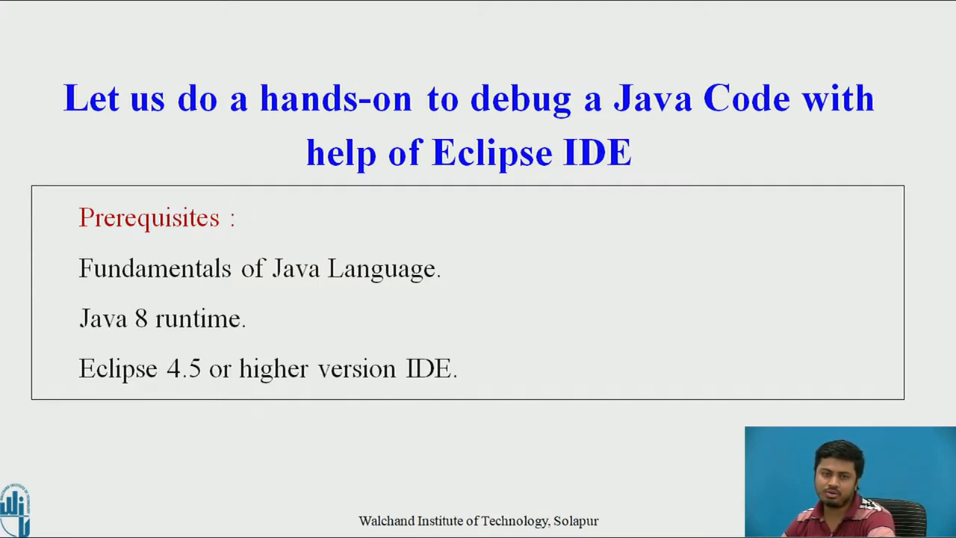
- Switch from the PowerPoint slide to the eclipse-workspace window
{"action": "key", "text": "alt+tab"}
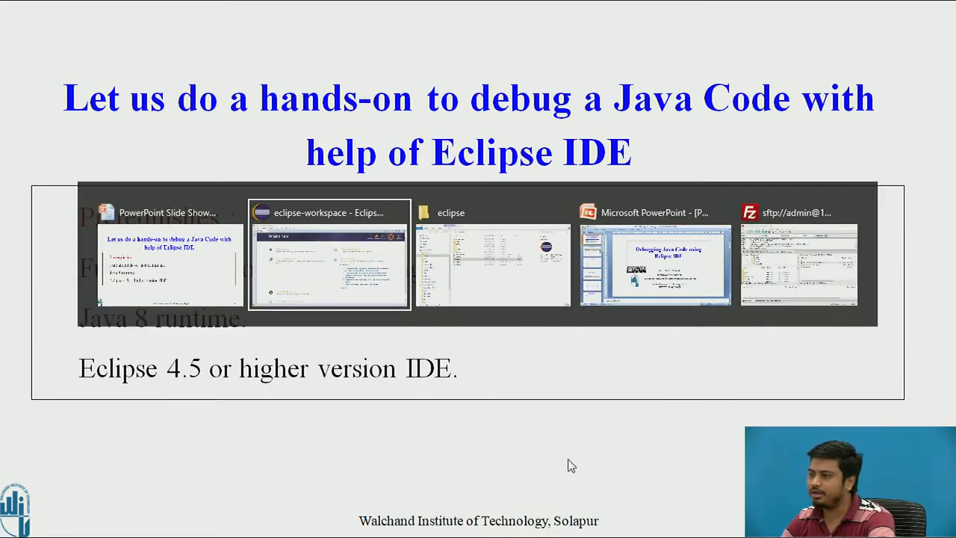
{"action": "left_click", "coordinate": [328, 262]}
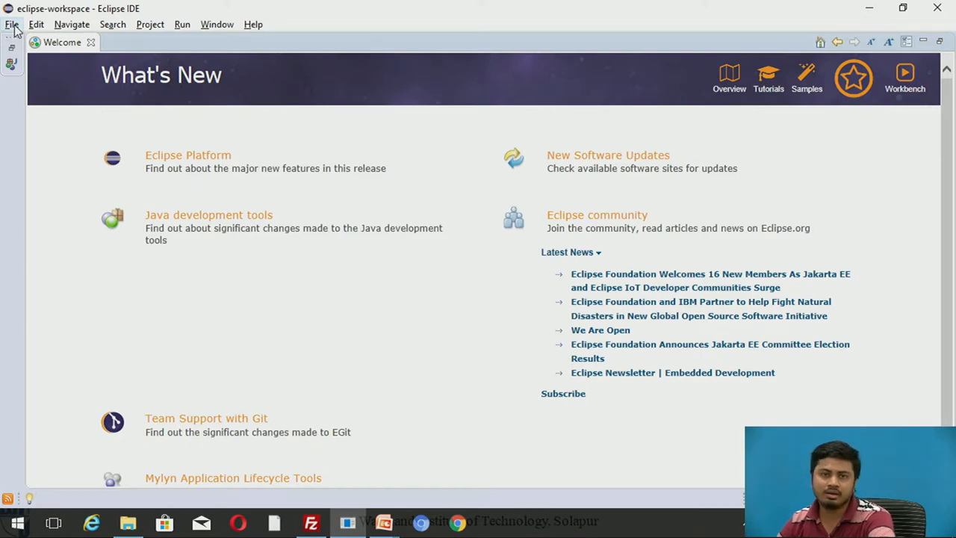
- Create a new Java project named DemoApp with the New Java Project wizard
{"action": "left_click", "coordinate": [11, 24]}
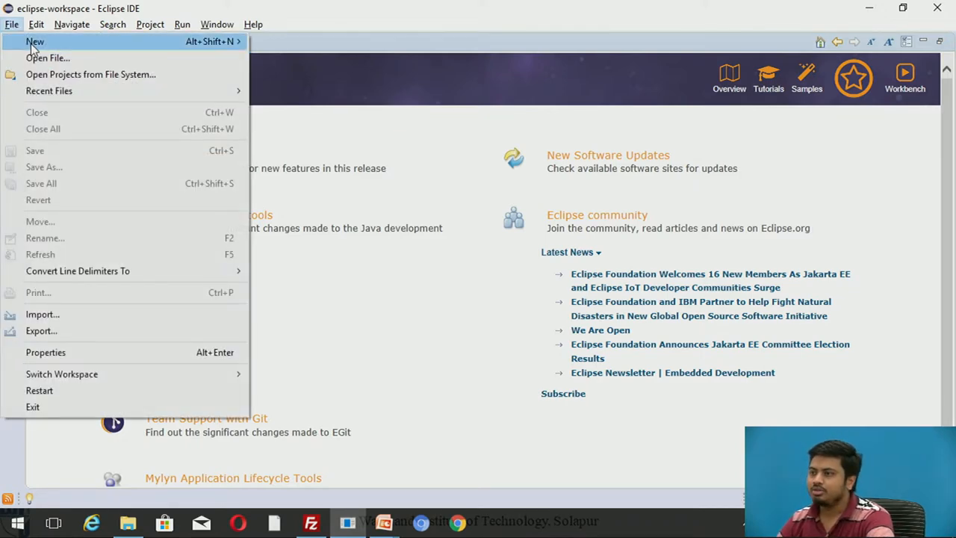
{"action": "left_click", "coordinate": [34, 35]}
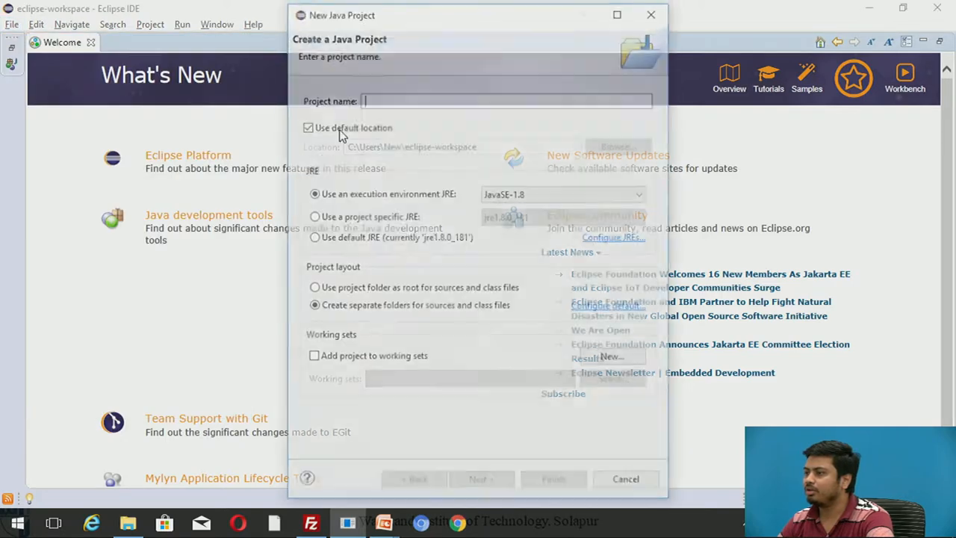
{"action": "type", "text": "dEM"}
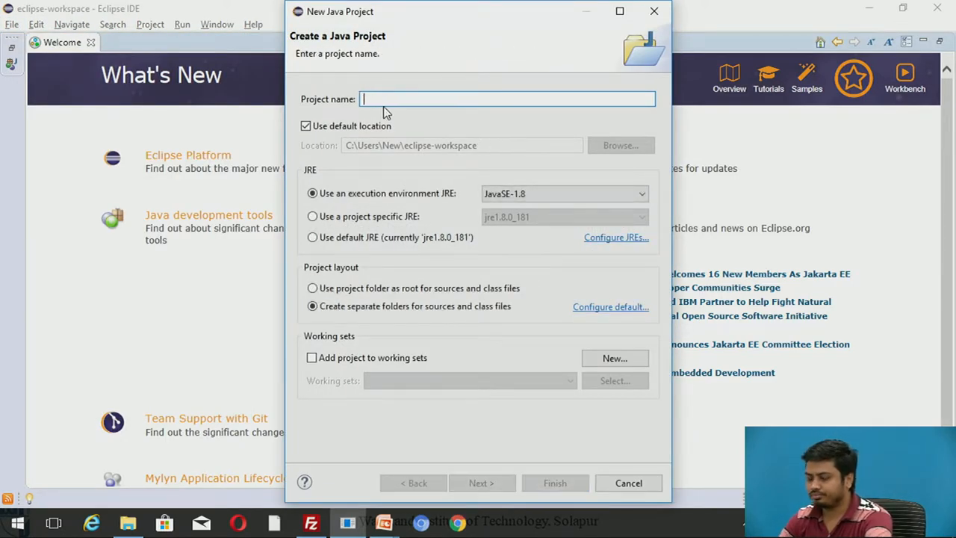
{"action": "type", "text": "DemoA"}
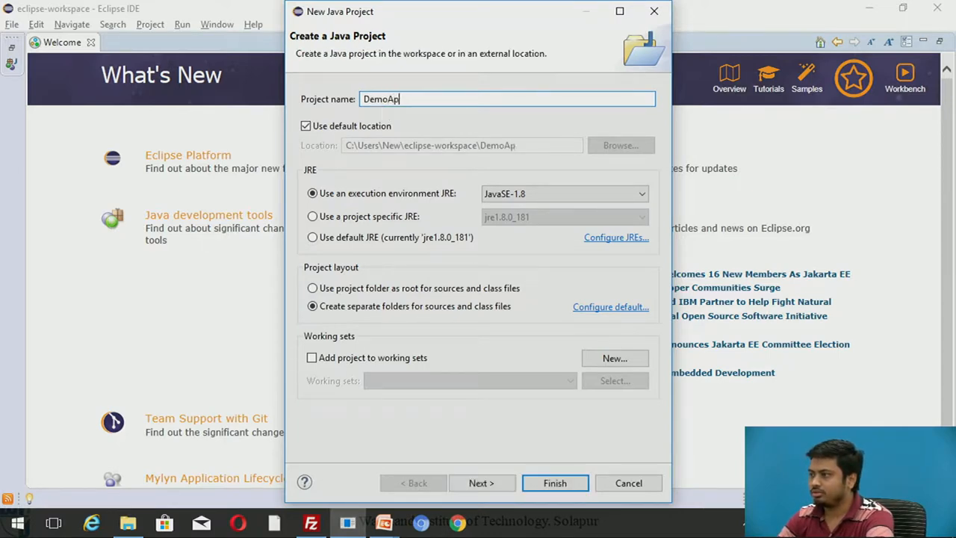
{"action": "type", "text": "p"}
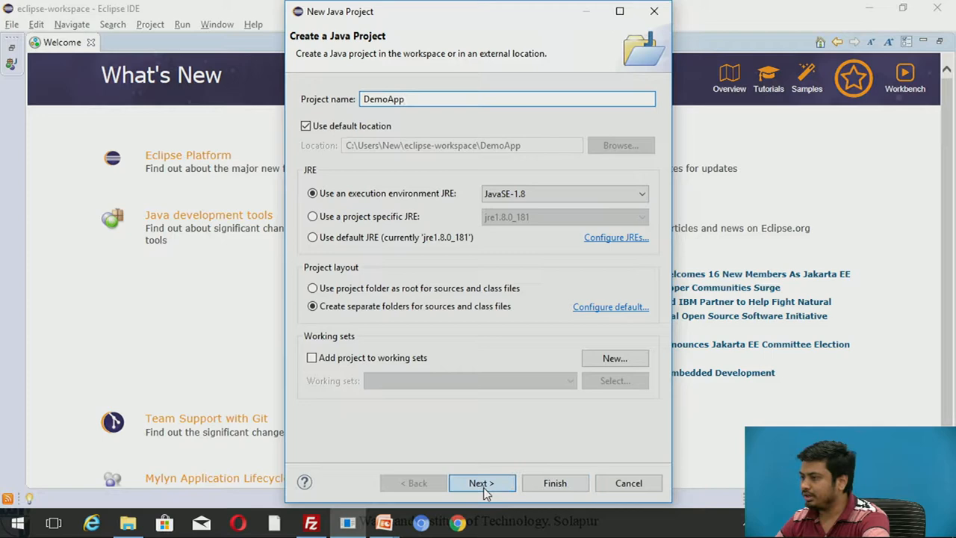
{"action": "left_click", "coordinate": [482, 483]}
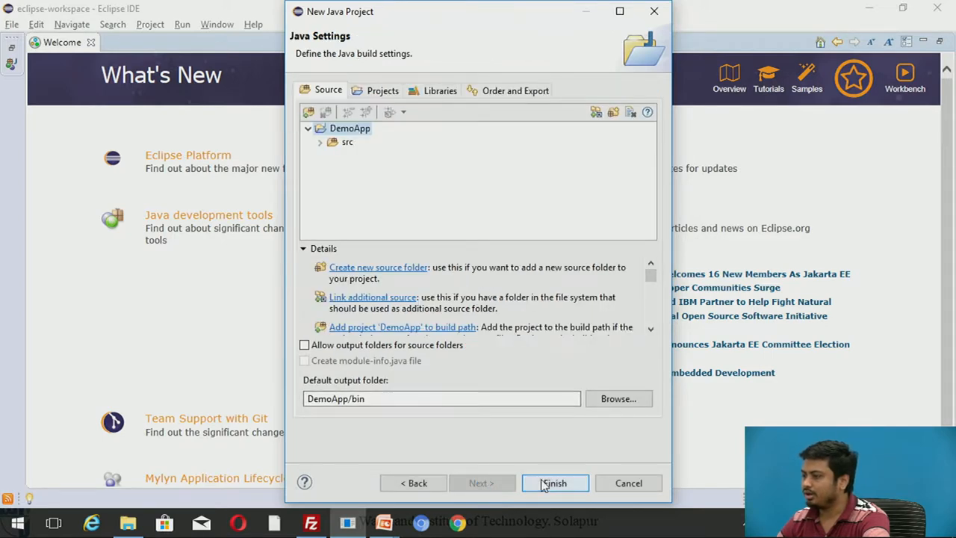
{"action": "left_click", "coordinate": [555, 482]}
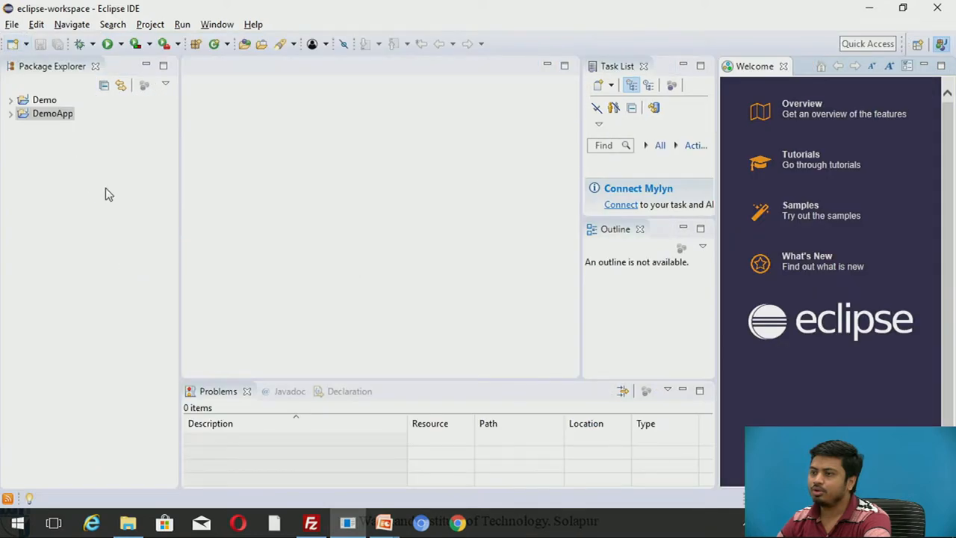
{"action": "mouse_move", "coordinate": [783, 66]}
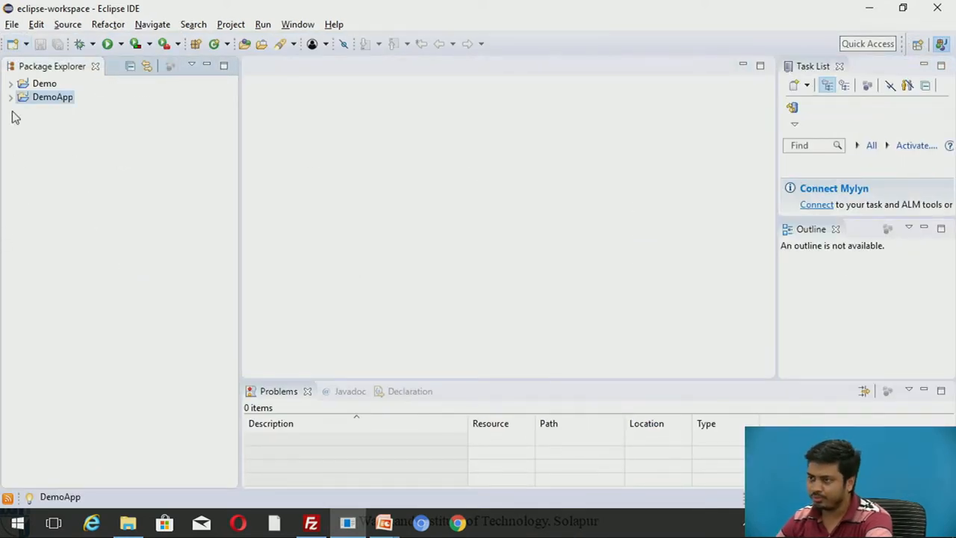
- Add class Main with a main method stub to DemoApp's src folder
{"action": "left_click", "coordinate": [9, 97]}
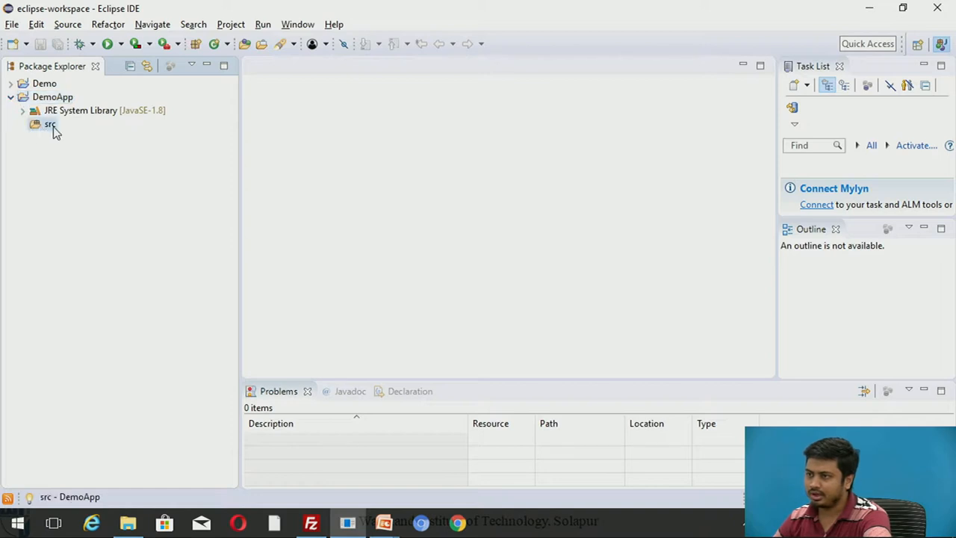
{"action": "right_click", "coordinate": [49, 124]}
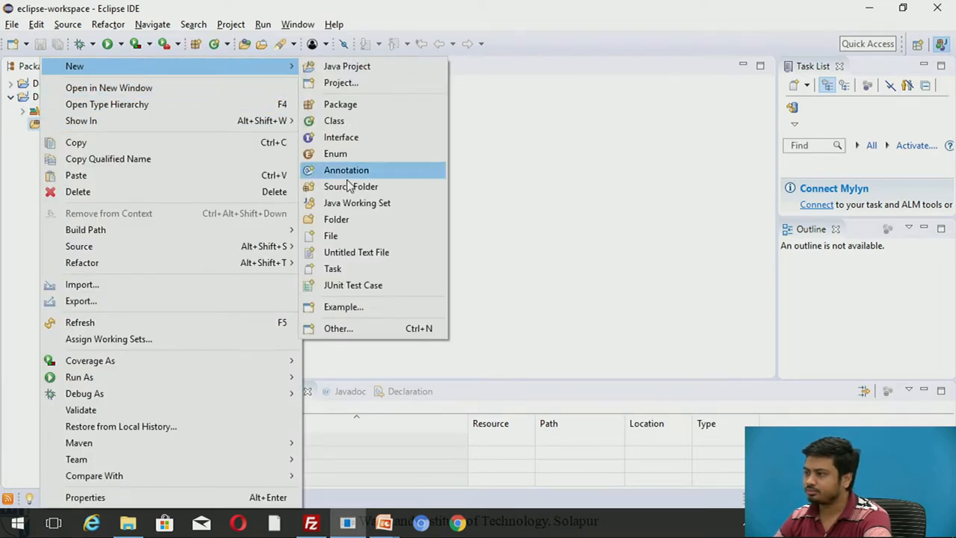
{"action": "left_click", "coordinate": [334, 121]}
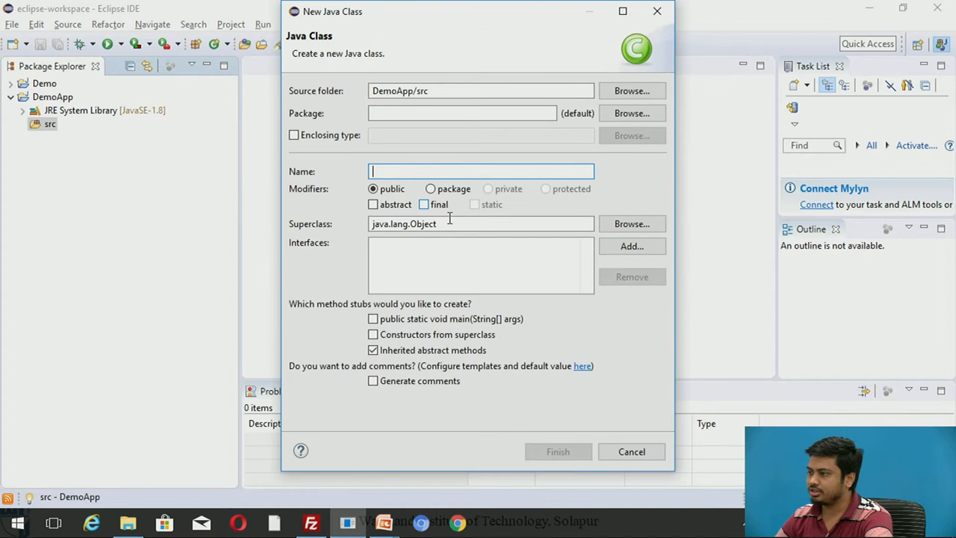
{"action": "type", "text": "Main"}
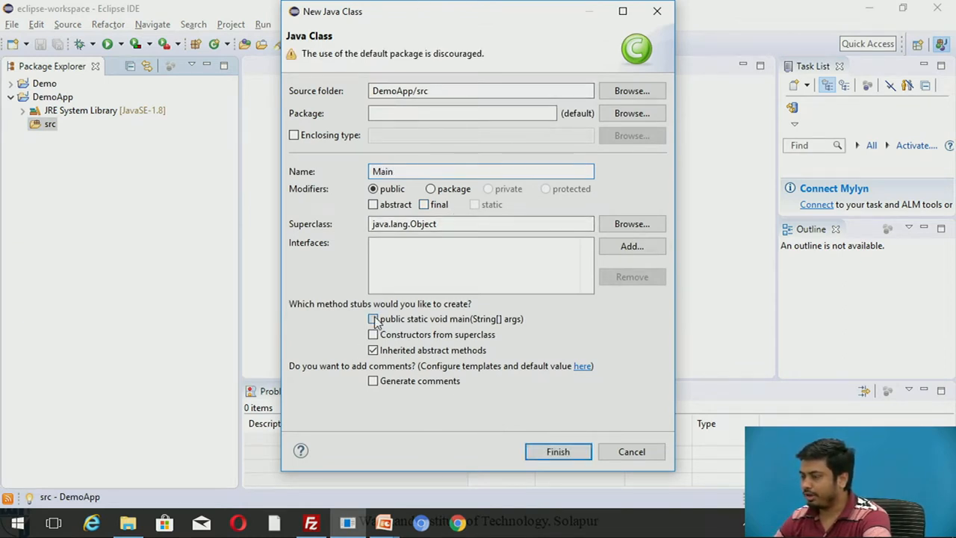
{"action": "left_click", "coordinate": [557, 451]}
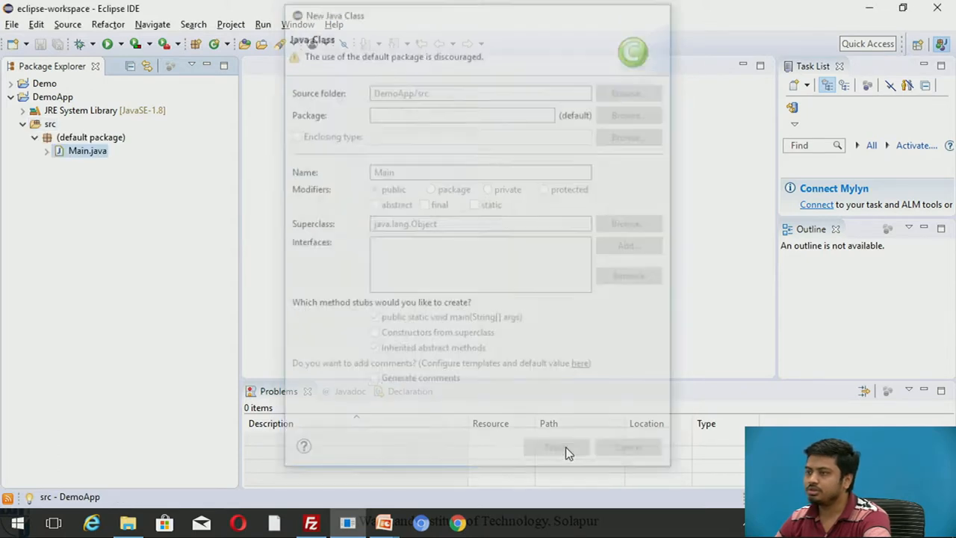
{"action": "left_click", "coordinate": [556, 446]}
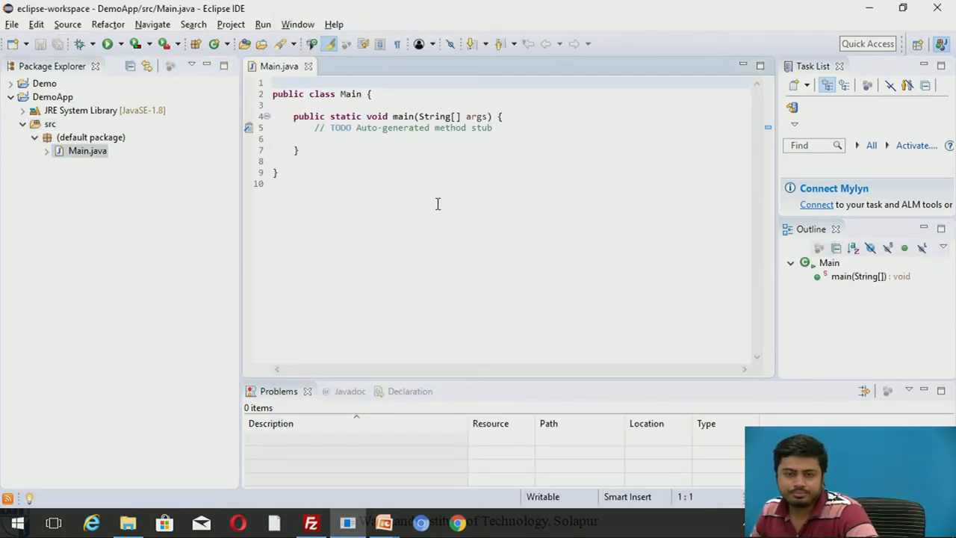
{"action": "mouse_move", "coordinate": [447, 207]}
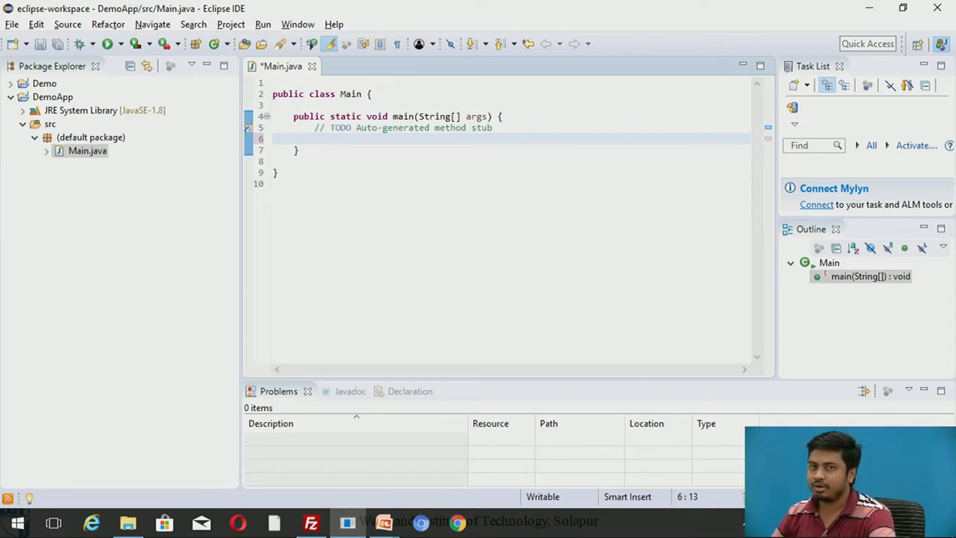
- Declare int x=0 and int flag=0 in the main method
{"action": "type", "text": "int"}
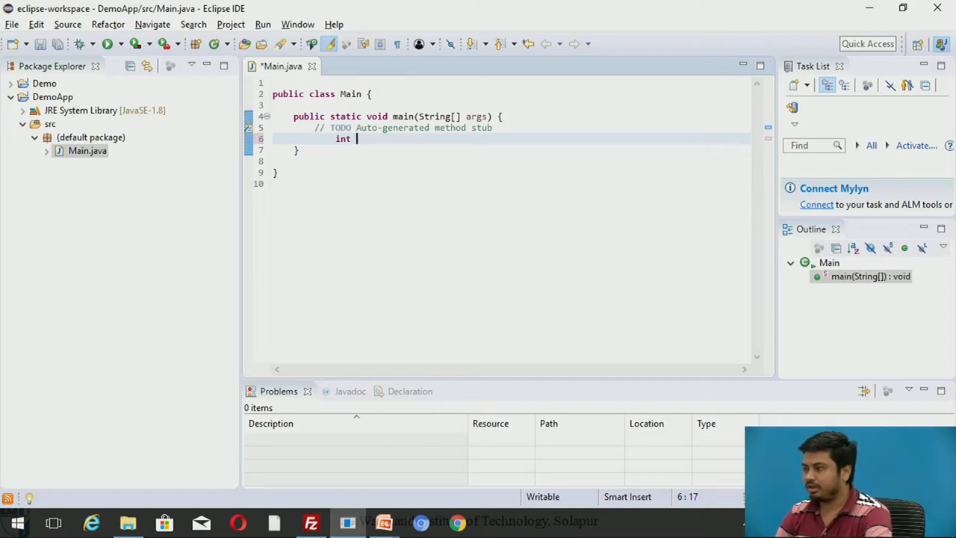
{"action": "type", "text": "x=0"}
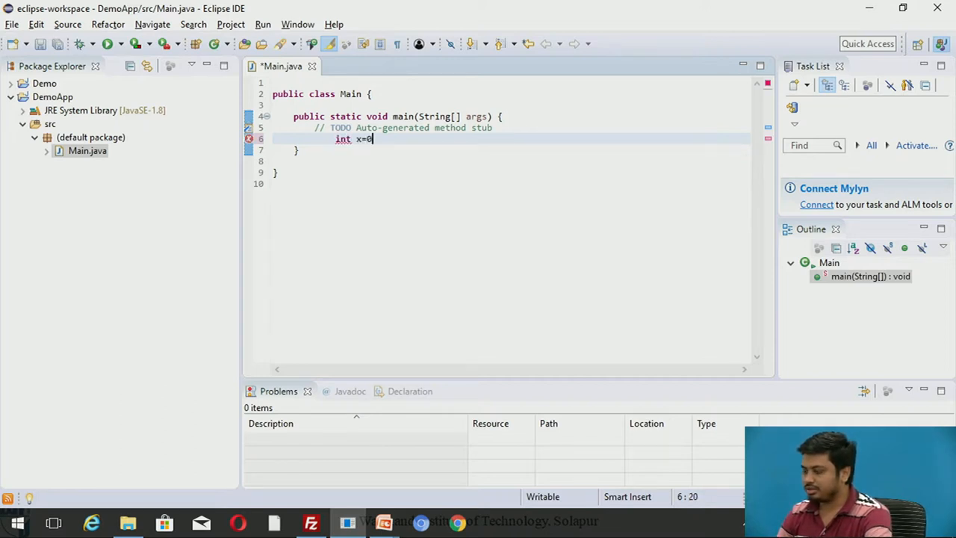
{"action": "key", "text": "Enter"}
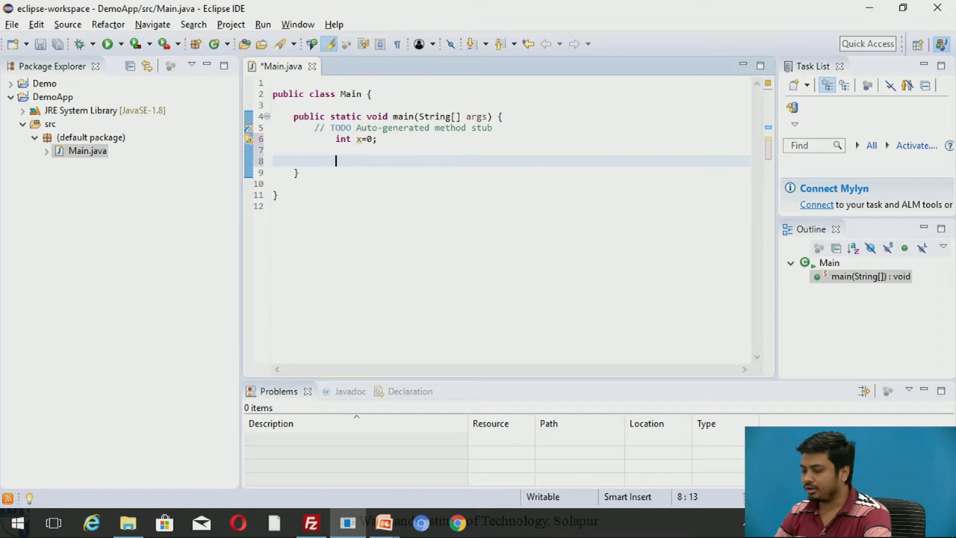
{"action": "type", "text": "int"}
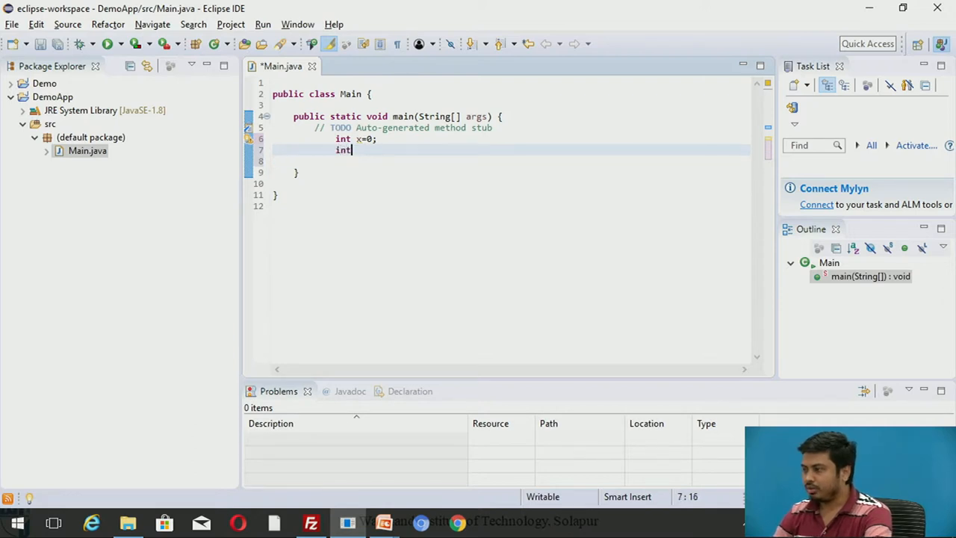
{"action": "type", "text": "fla"}
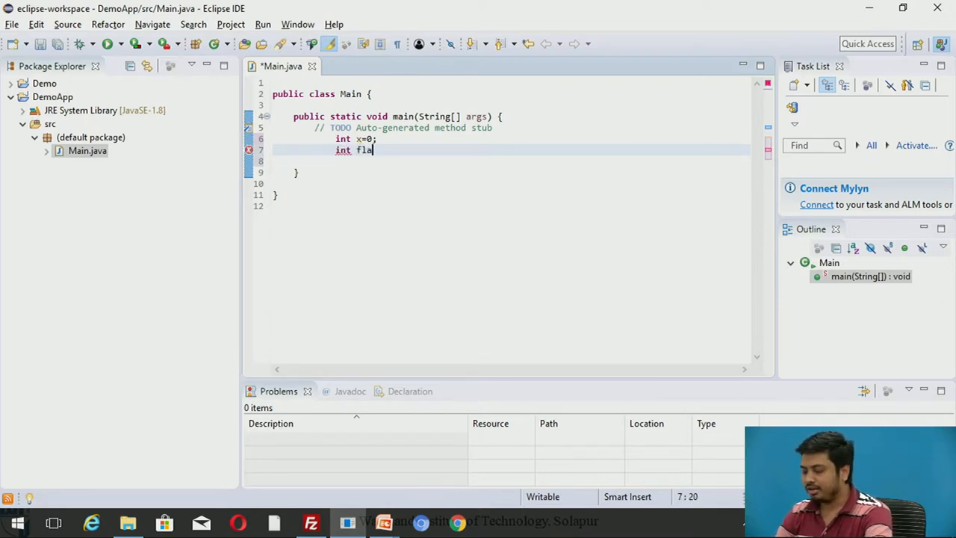
{"action": "type", "text": "g=0;"}
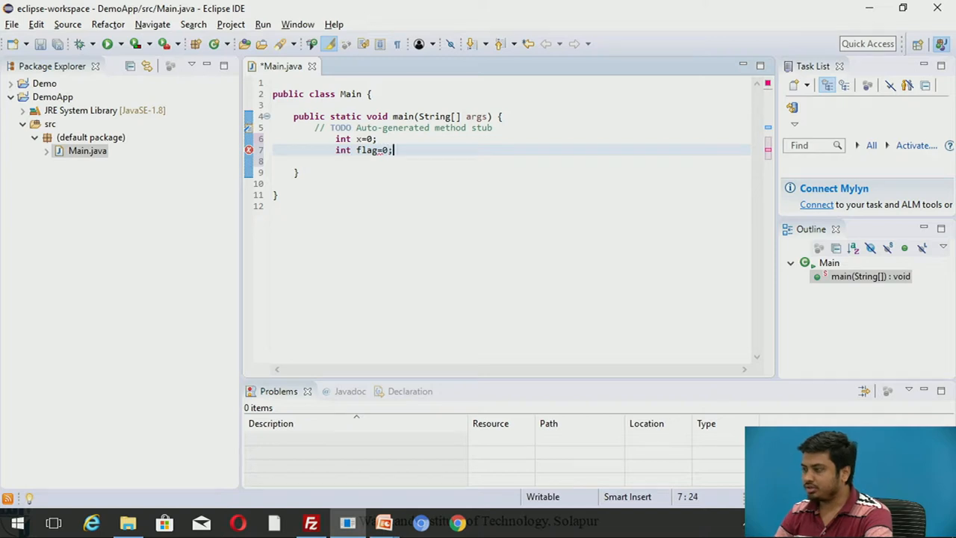
{"action": "key", "text": "Enter"}
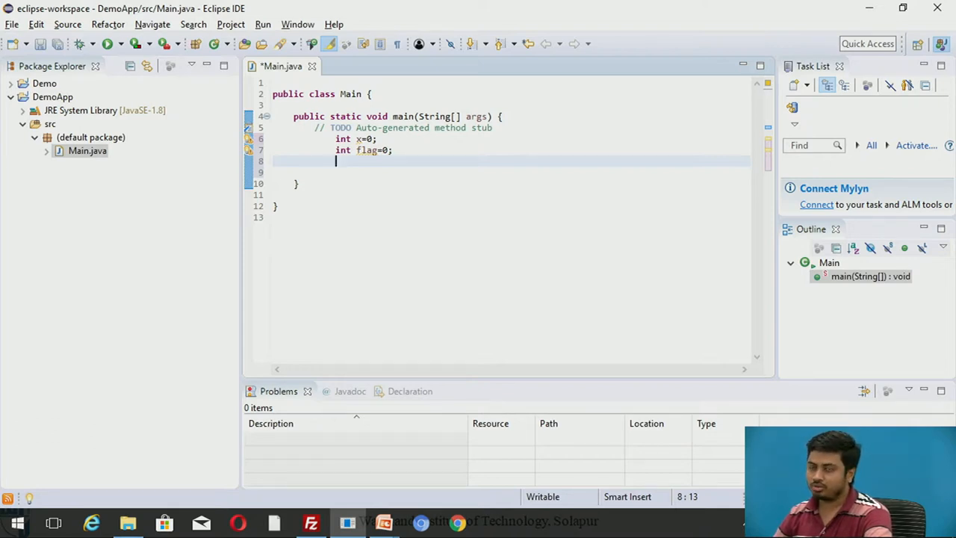
- Add if((x%2)==0){ flag=1; } and begin a second if statement
{"action": "type", "text": "if()"}
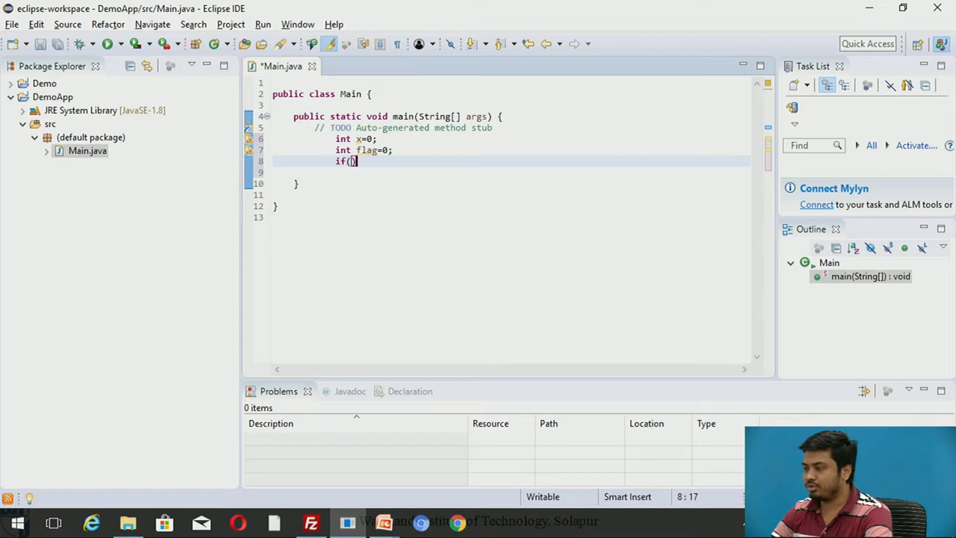
{"action": "type", "text": "x"}
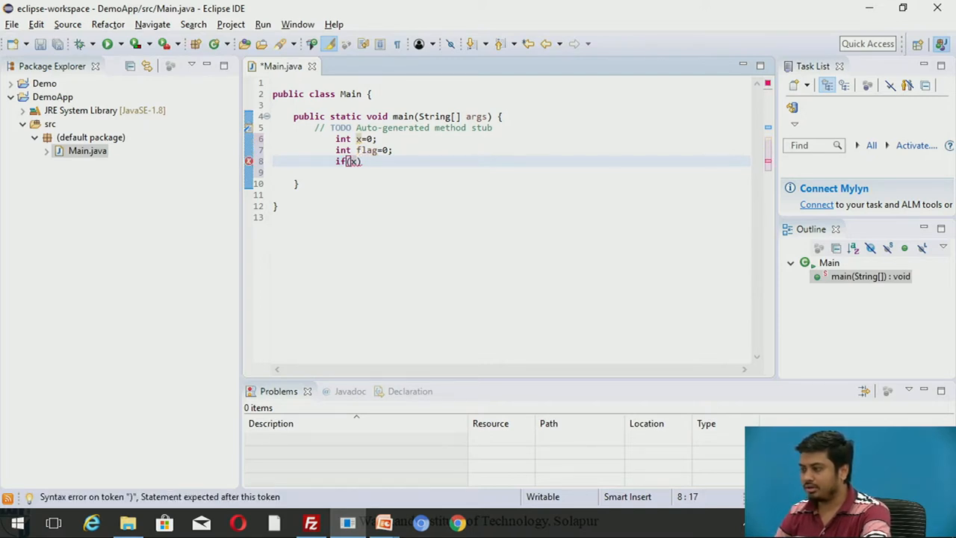
{"action": "type", "text": "x%2"}
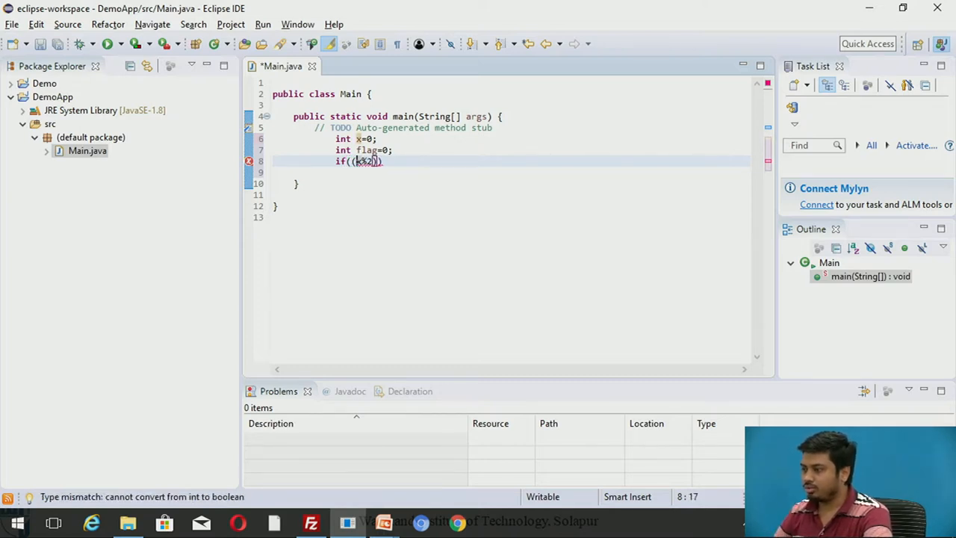
{"action": "type", "text": "=="}
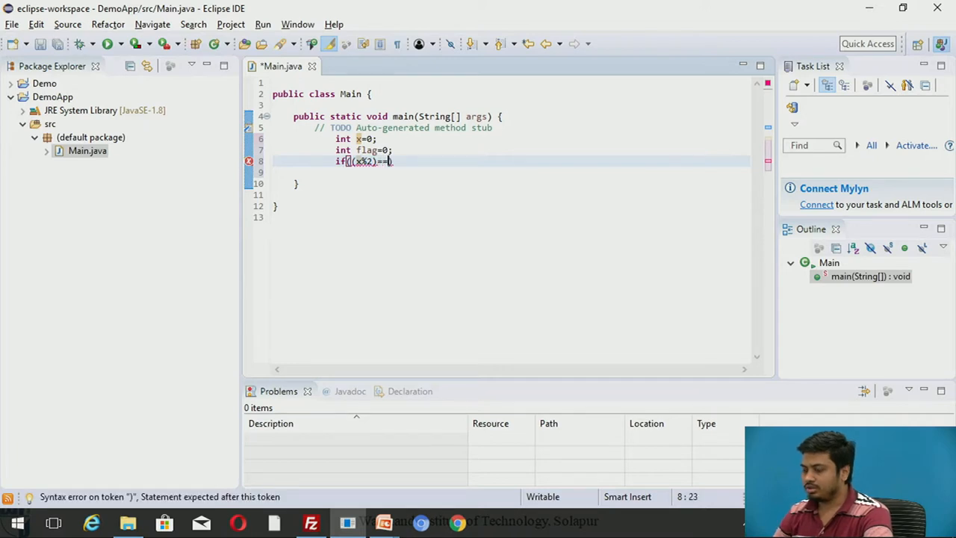
{"action": "type", "text": "0"}
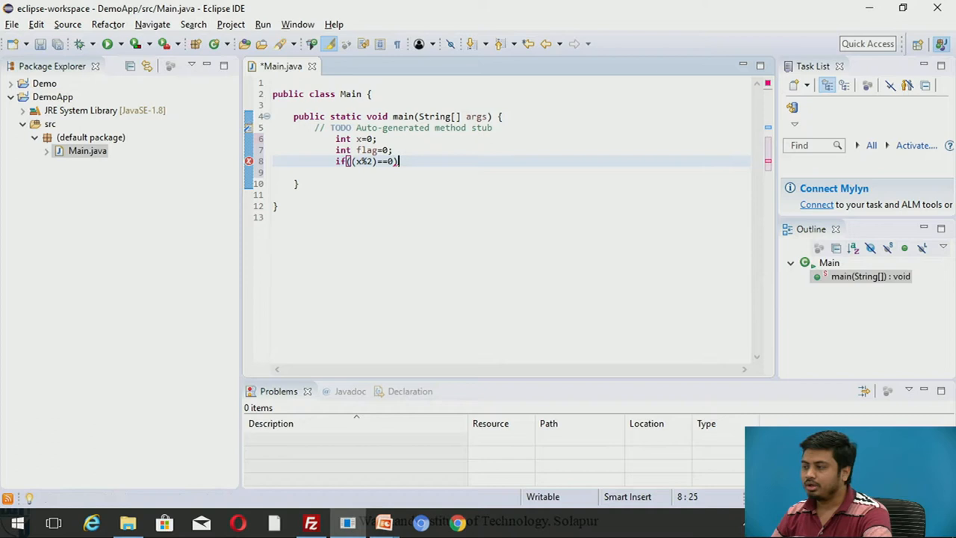
{"action": "type", "text": "{"}
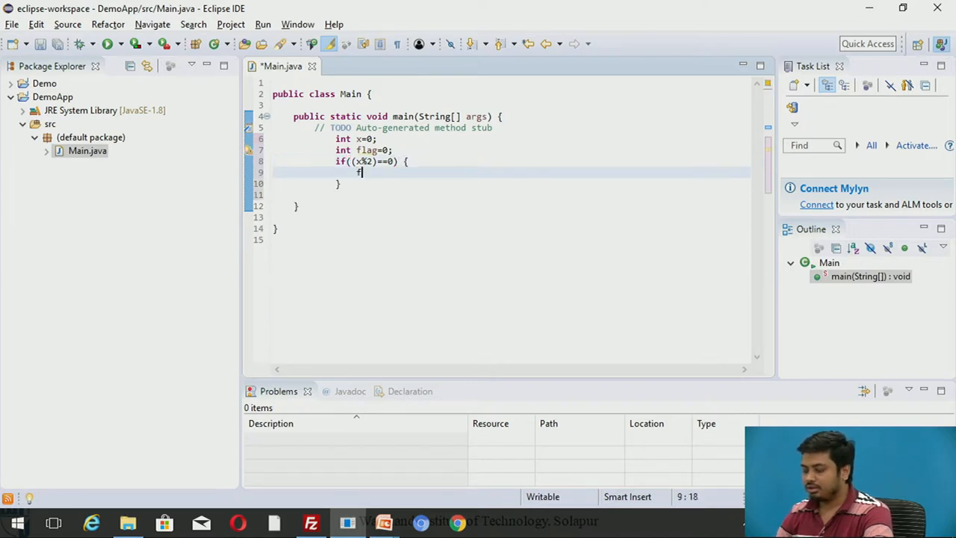
{"action": "type", "text": "lag"}
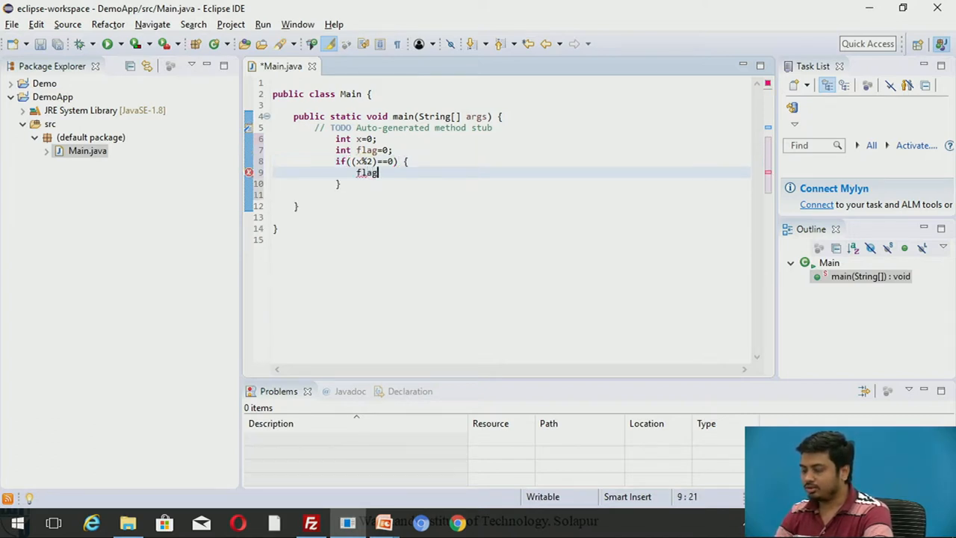
{"action": "type", "text": "=1;"}
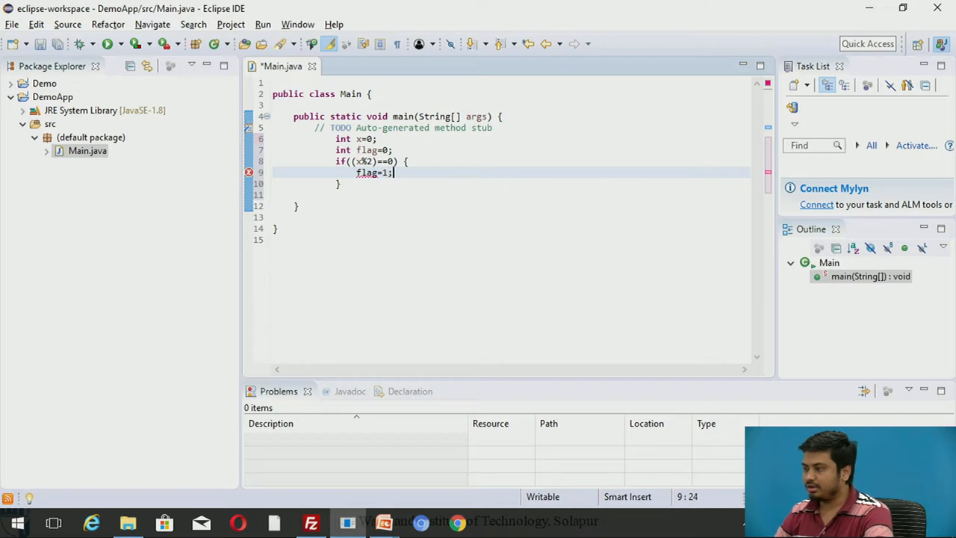
{"action": "type", "text": "if("}
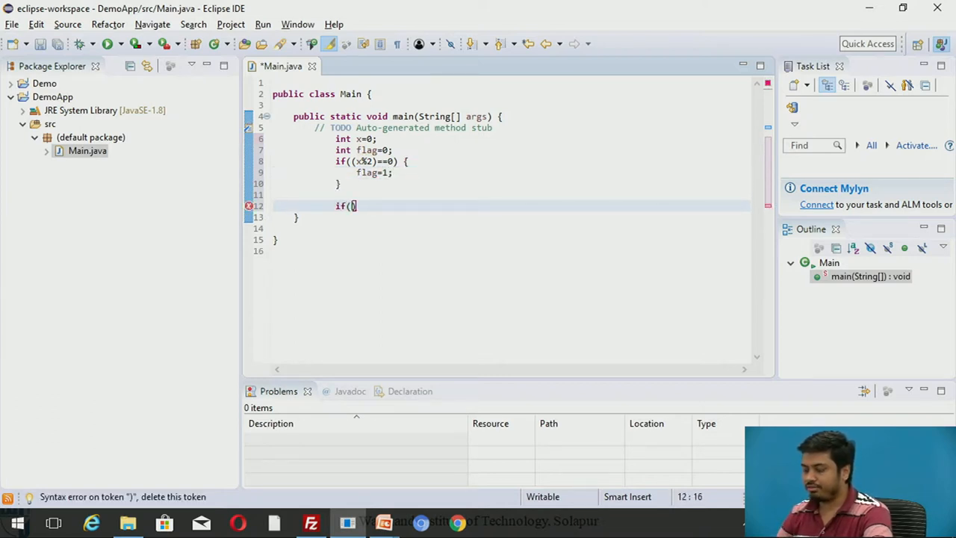
- Add if(flag==1) printing "Even" with an else printing "Odd", then save Main.java
{"action": "type", "text": "flag==1"}
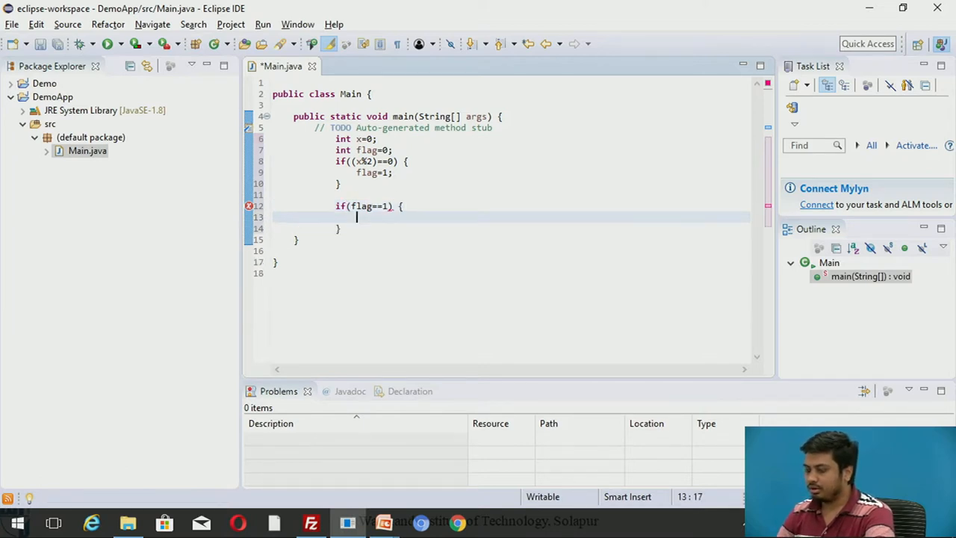
{"action": "type", "text": "sysout"}
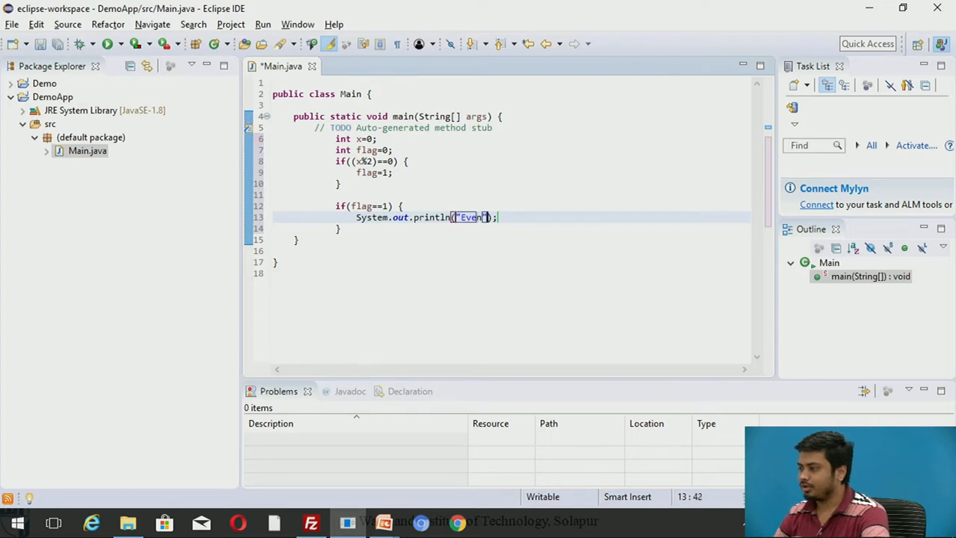
{"action": "type", "text": "else {"}
{"action": "type", "text": "sys"}
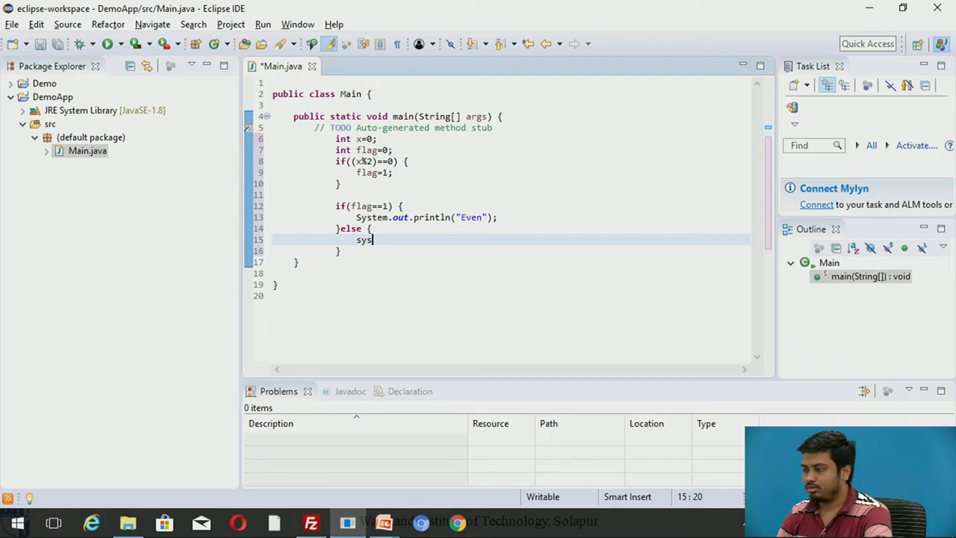
{"action": "type", "text": "out.println(\"\");"}
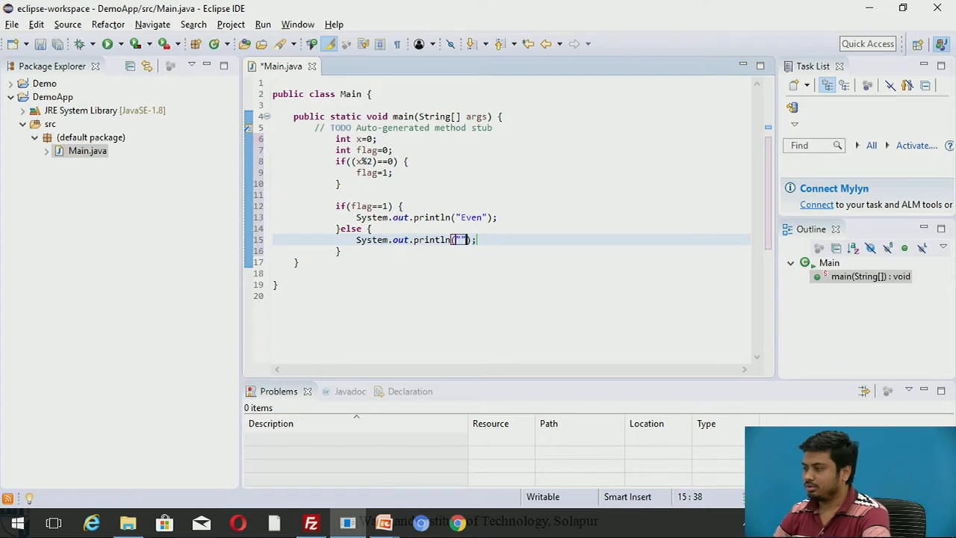
{"action": "type", "text": "Odd"}
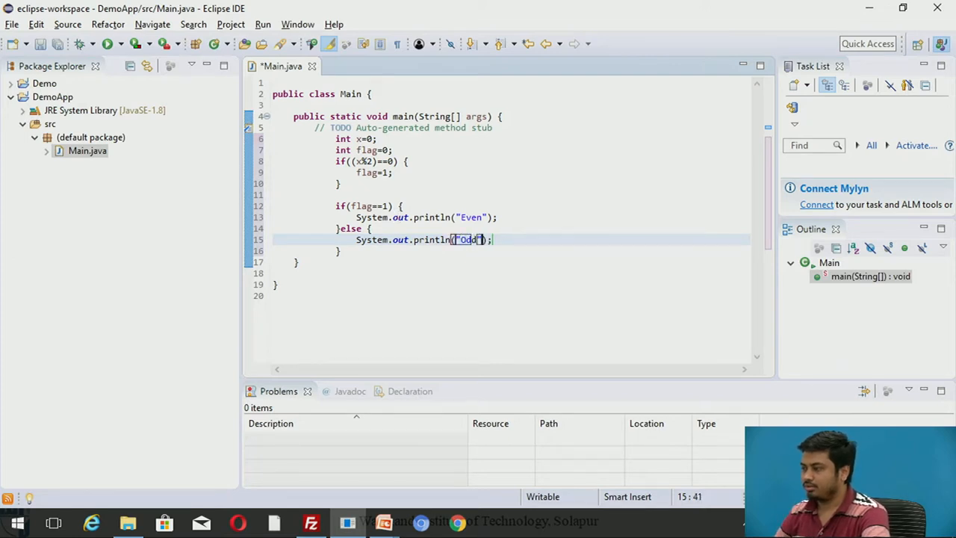
{"action": "key", "text": "ctrl+a"}
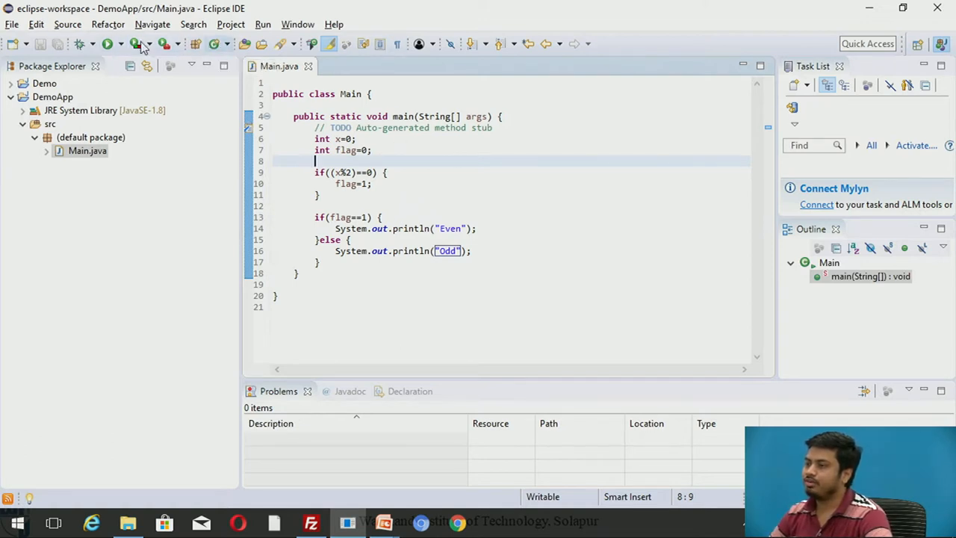
- Run Main, then rerun with x changed to 2 and then 3
{"action": "left_click", "coordinate": [107, 43]}
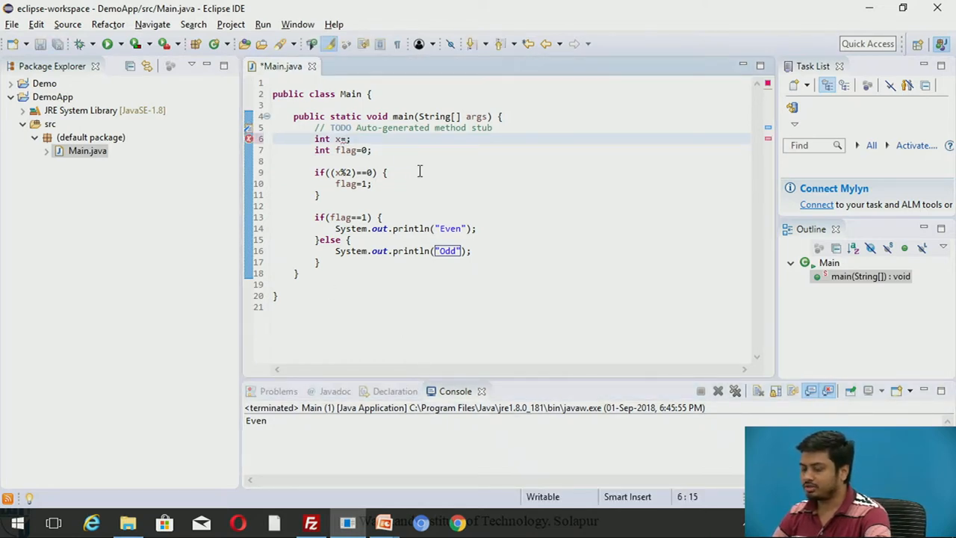
{"action": "type", "text": "2"}
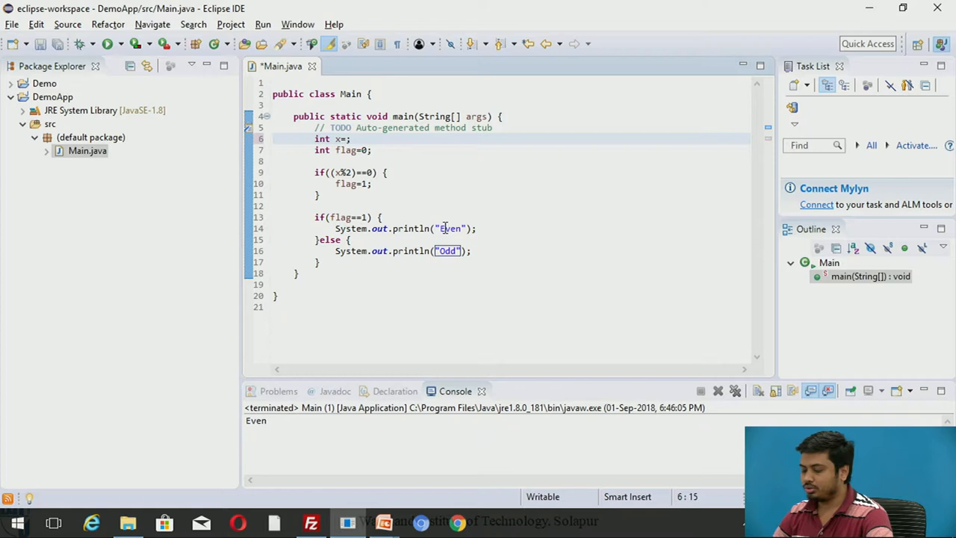
{"action": "type", "text": "3"}
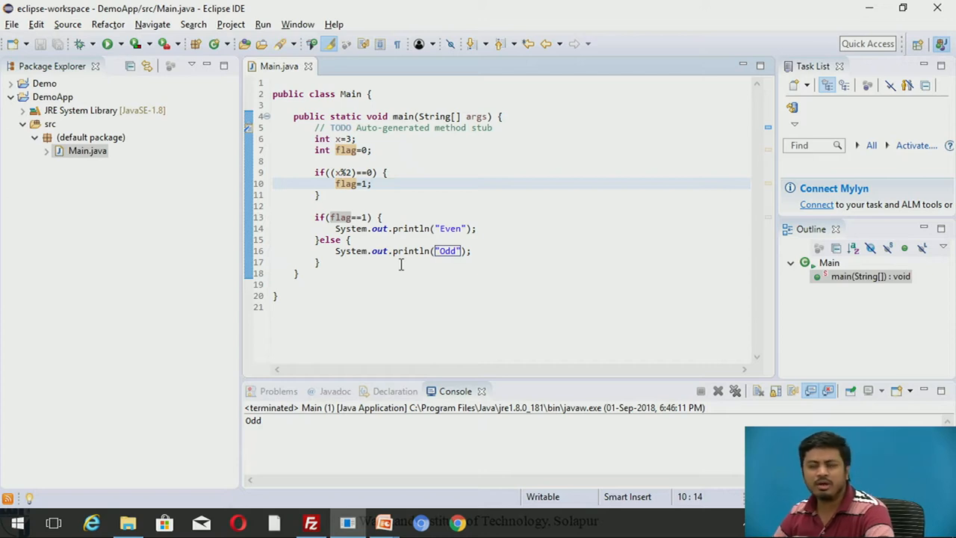
{"action": "left_click", "coordinate": [371, 184]}
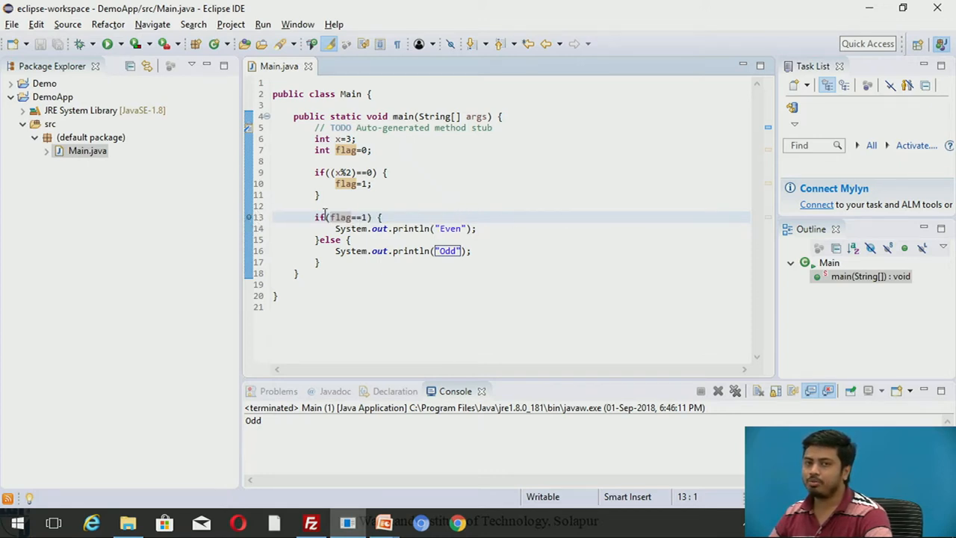
{"action": "mouse_move", "coordinate": [513, 217]}
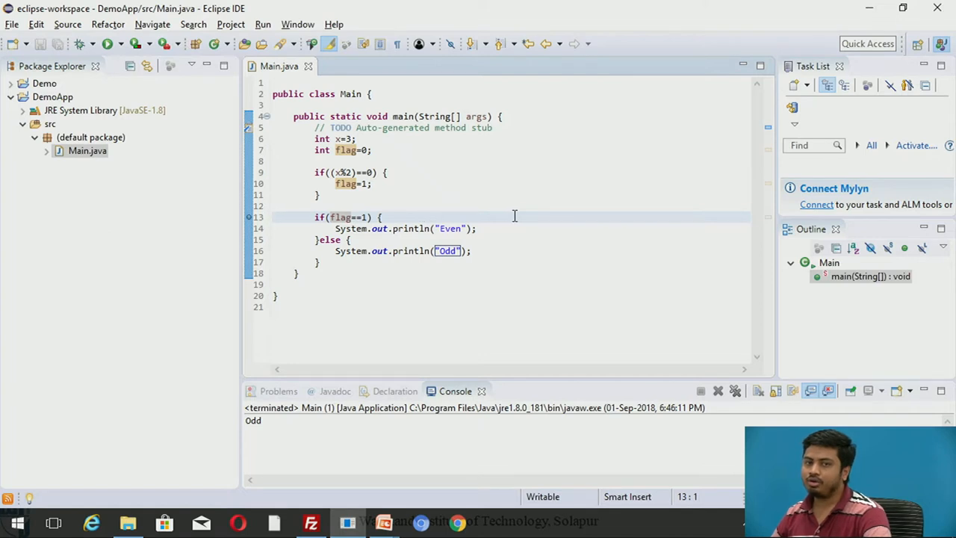
{"action": "mouse_move", "coordinate": [517, 217]}
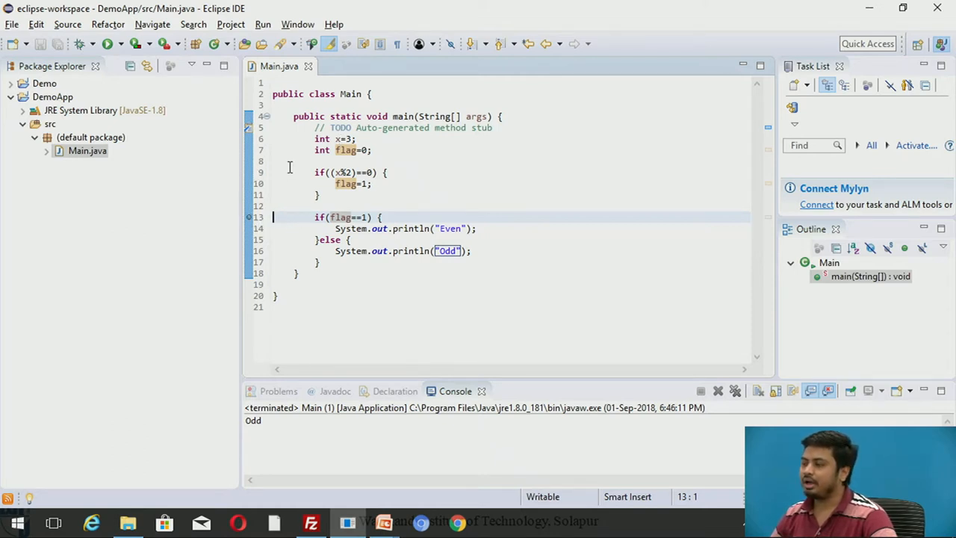
{"action": "mouse_move", "coordinate": [258, 175]}
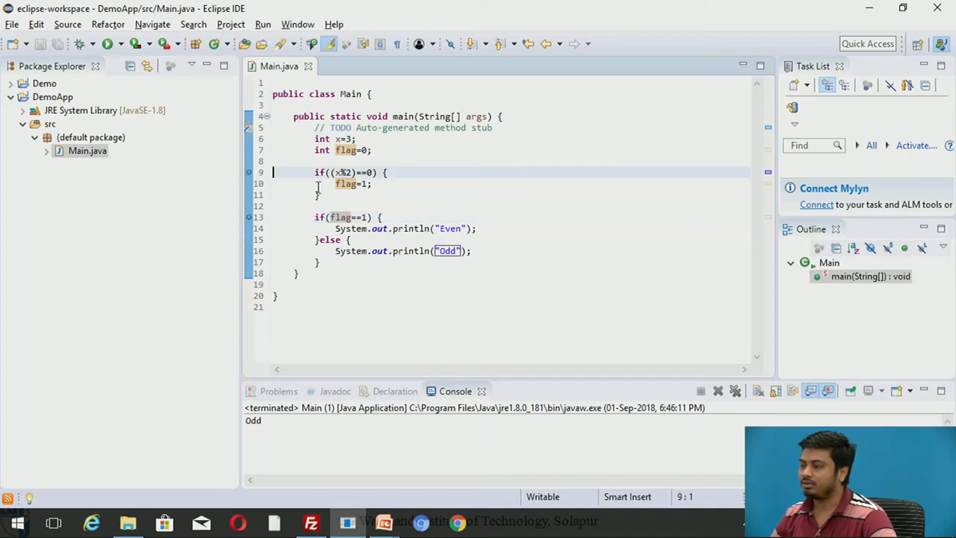
{"action": "mouse_move", "coordinate": [281, 218]}
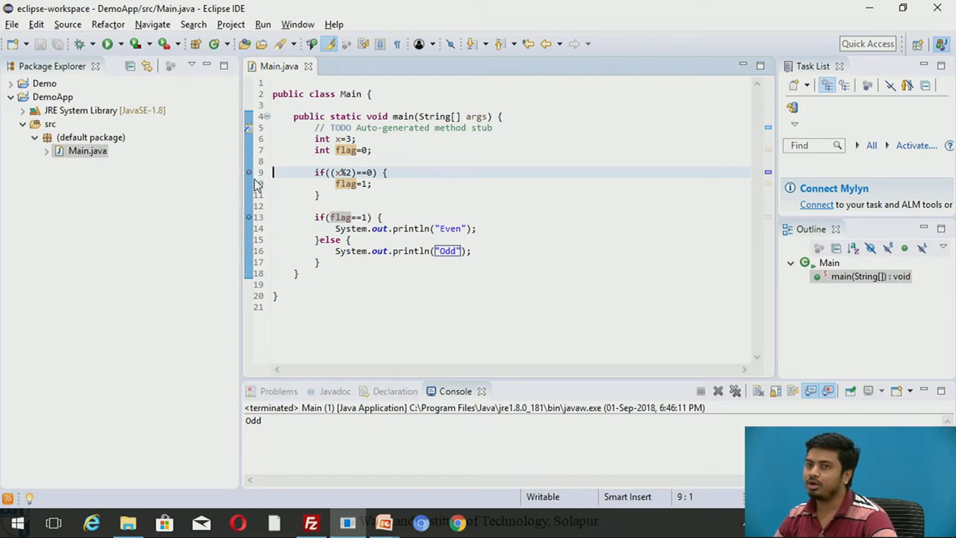
{"action": "mouse_move", "coordinate": [263, 228]}
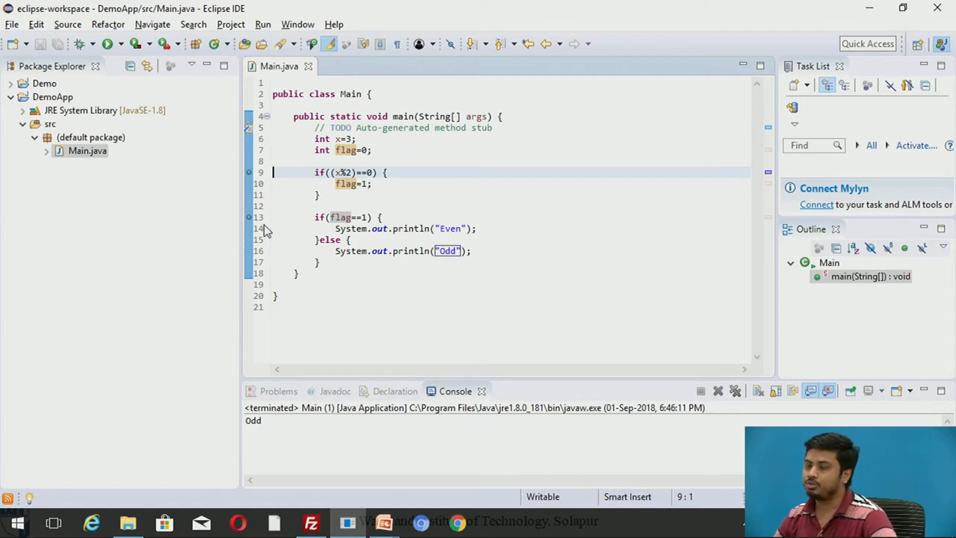
{"action": "mouse_move", "coordinate": [281, 232]}
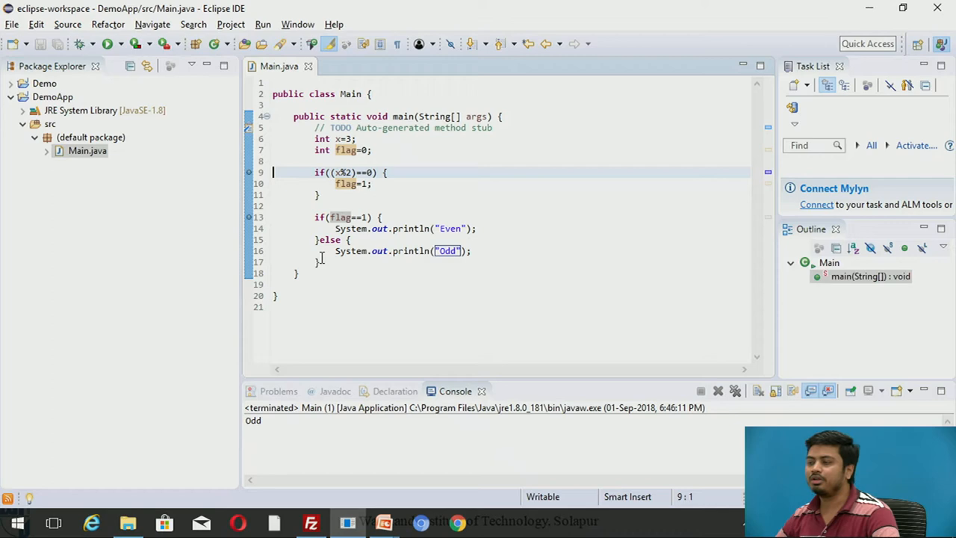
{"action": "mouse_move", "coordinate": [108, 44]}
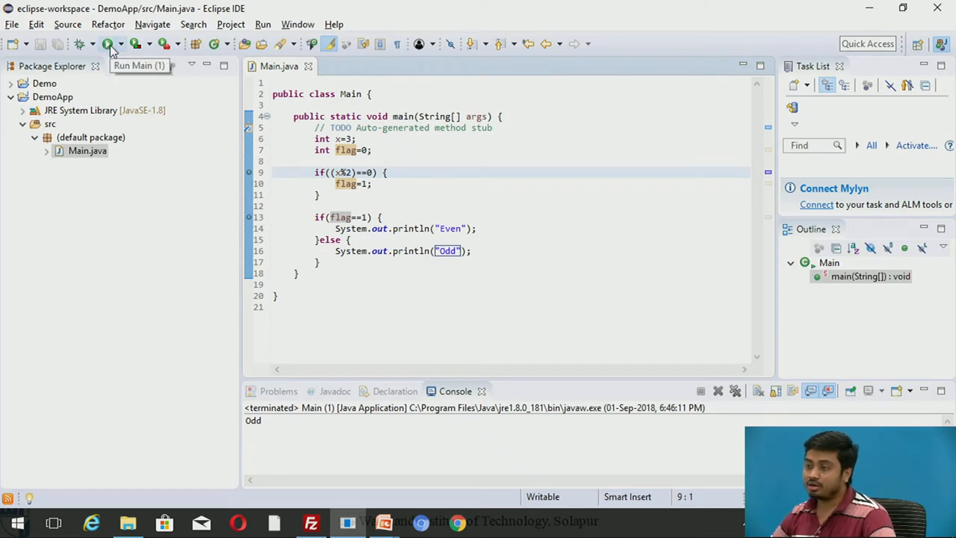
{"action": "mouse_move", "coordinate": [183, 44]}
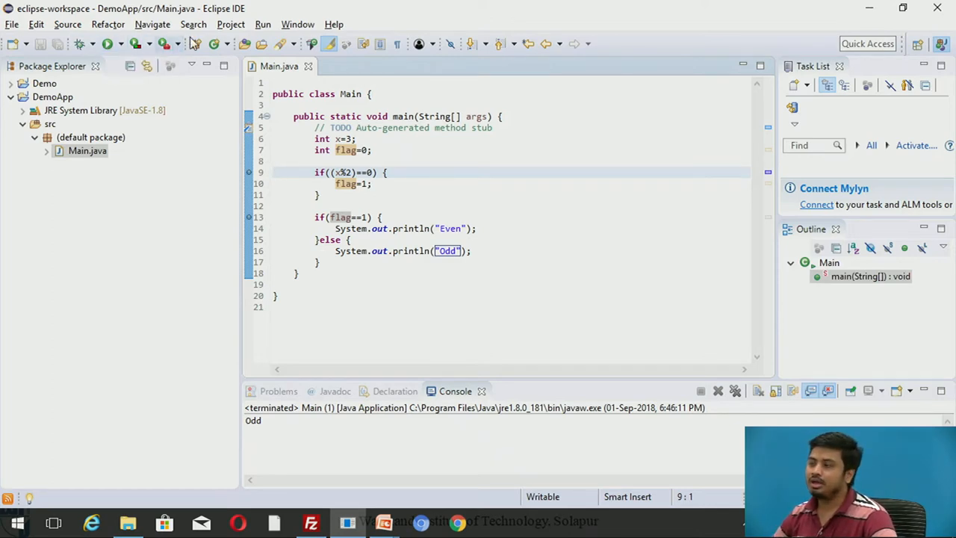
- Launch Main with Debug As > Java Application
{"action": "left_click", "coordinate": [262, 24]}
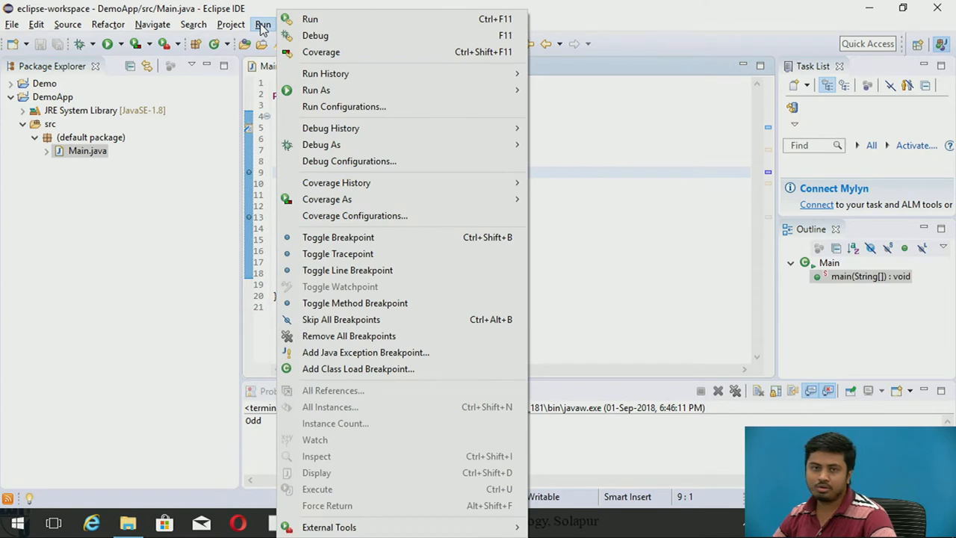
{"action": "mouse_move", "coordinate": [337, 144]}
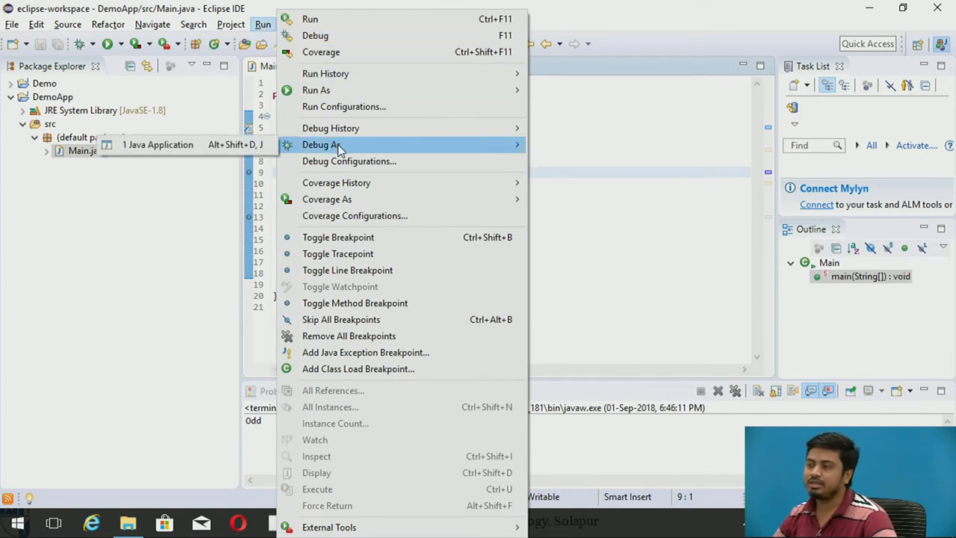
{"action": "mouse_move", "coordinate": [330, 127]}
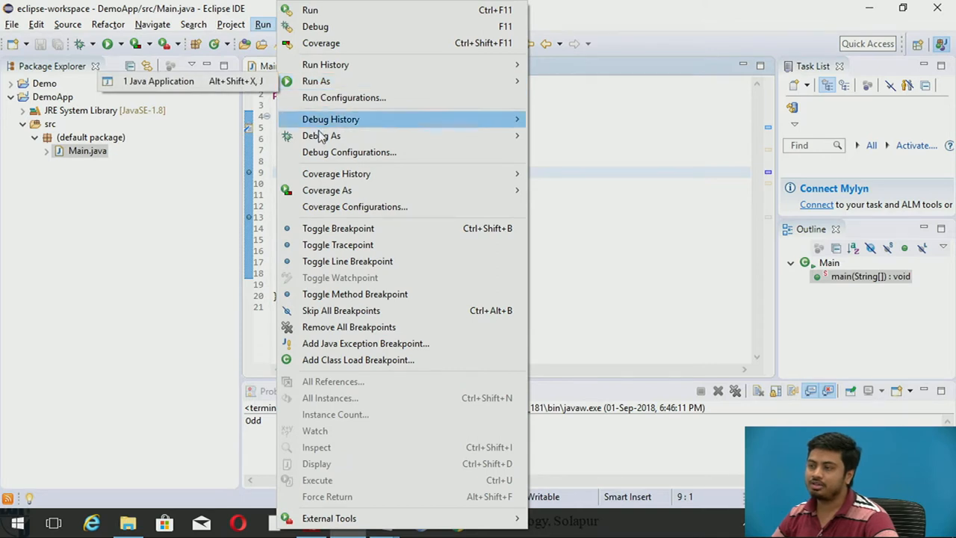
{"action": "mouse_move", "coordinate": [321, 135]}
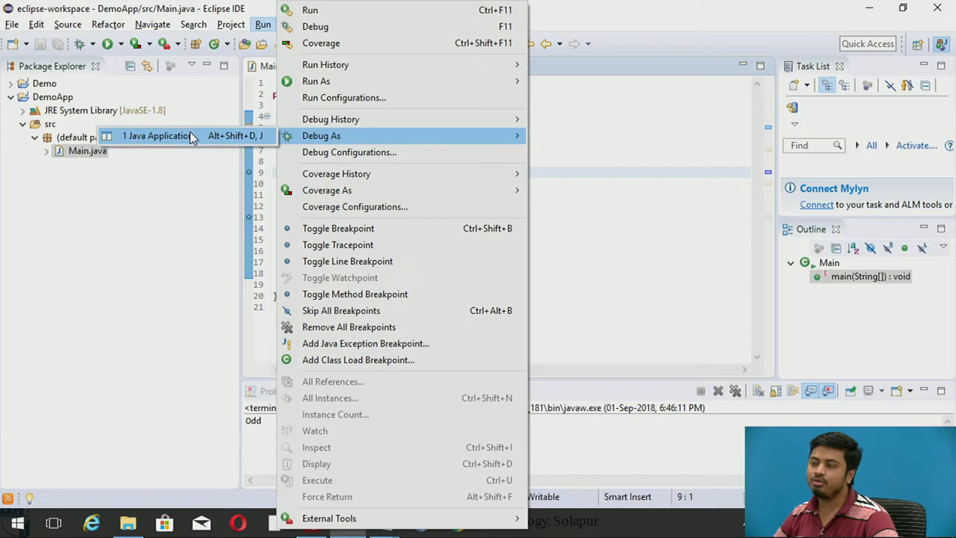
{"action": "mouse_move", "coordinate": [176, 142]}
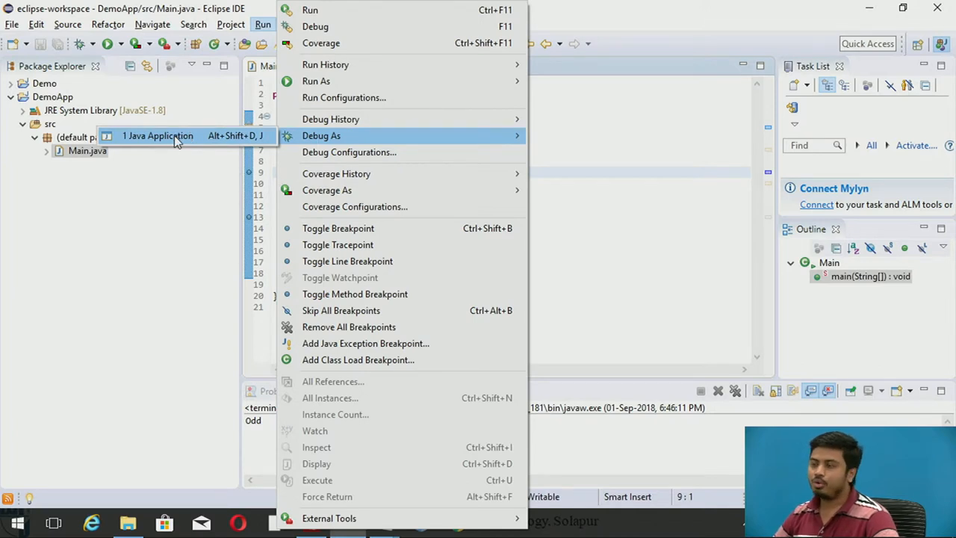
{"action": "left_click", "coordinate": [157, 136]}
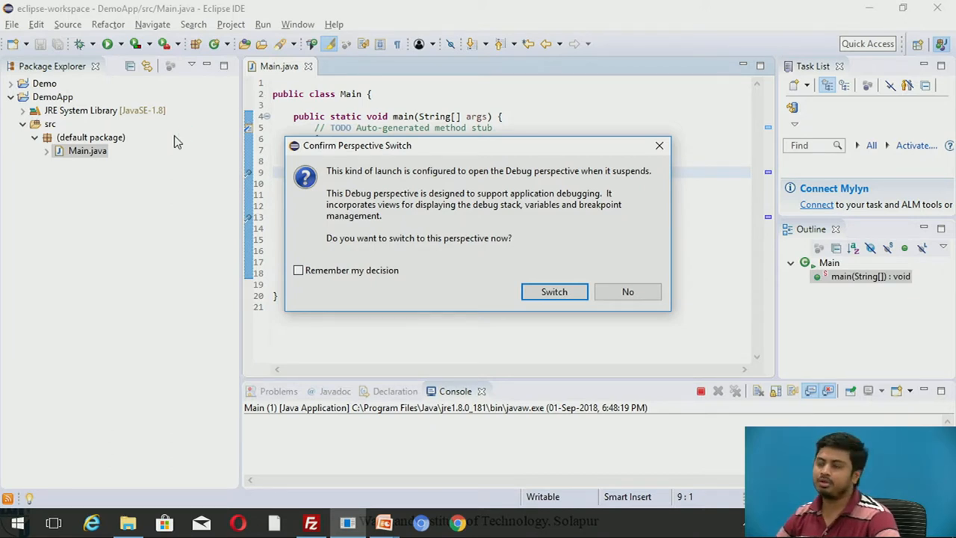
- Remember the decision and switch to the Debug perspective
{"action": "left_click", "coordinate": [297, 270]}
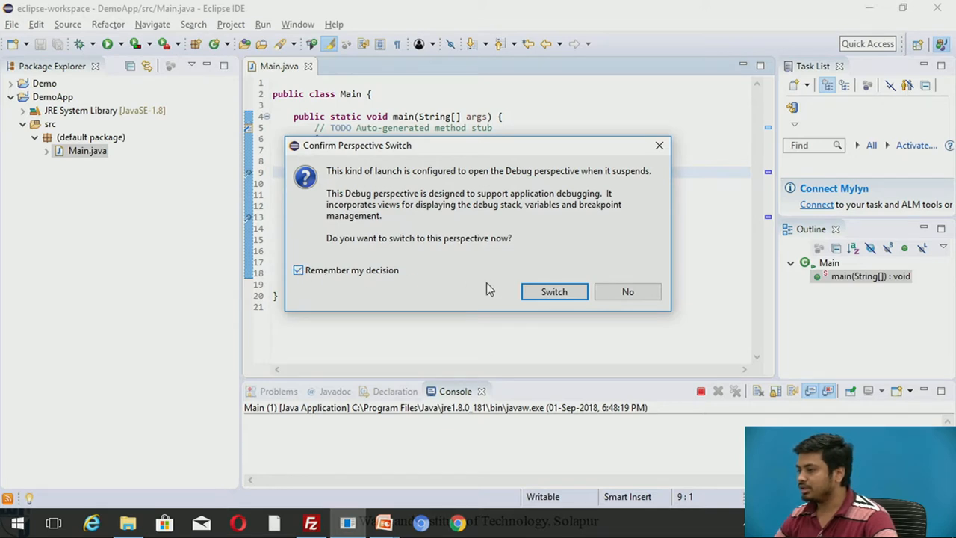
{"action": "left_click", "coordinate": [627, 292]}
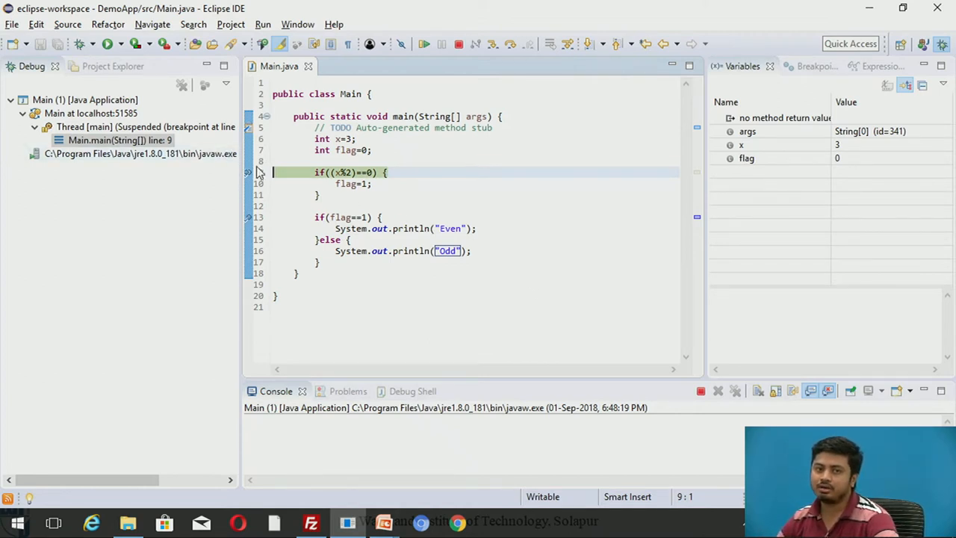
- Step over the line 9 even-number check, pausing at line 13
{"action": "left_click", "coordinate": [401, 171]}
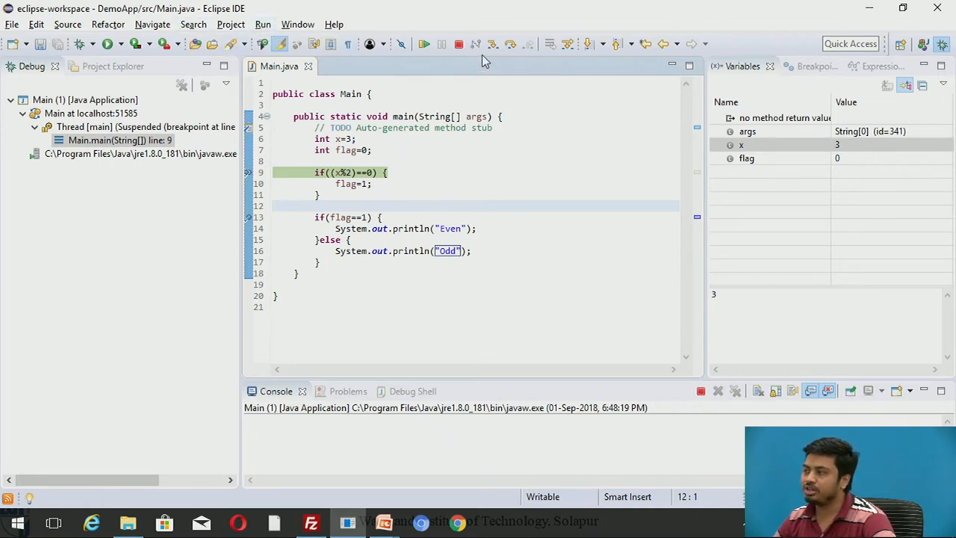
{"action": "mouse_move", "coordinate": [494, 47]}
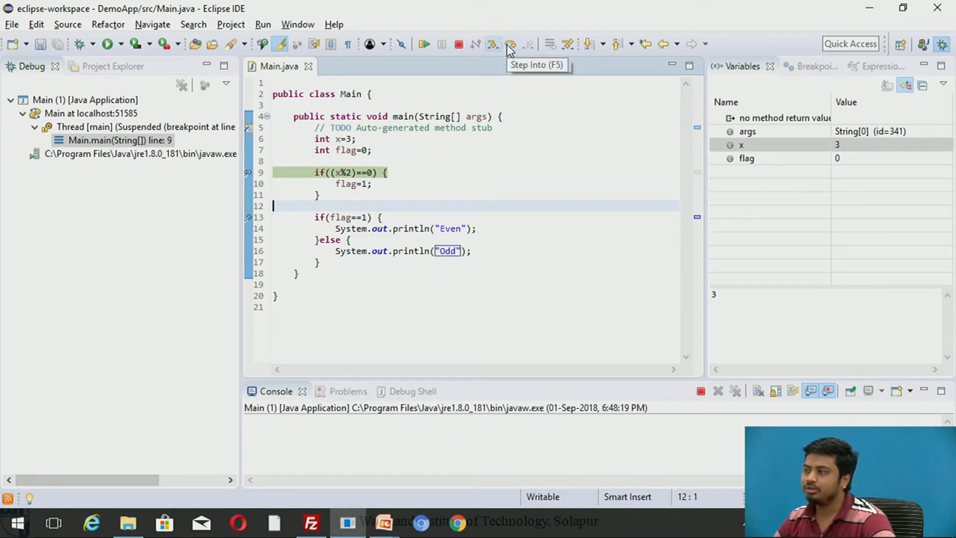
{"action": "mouse_move", "coordinate": [570, 46]}
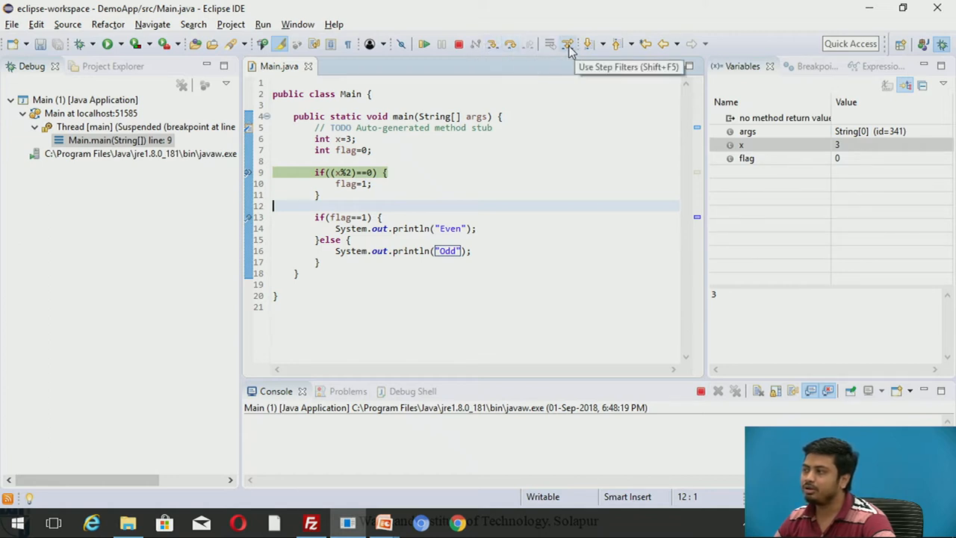
{"action": "mouse_move", "coordinate": [616, 50]}
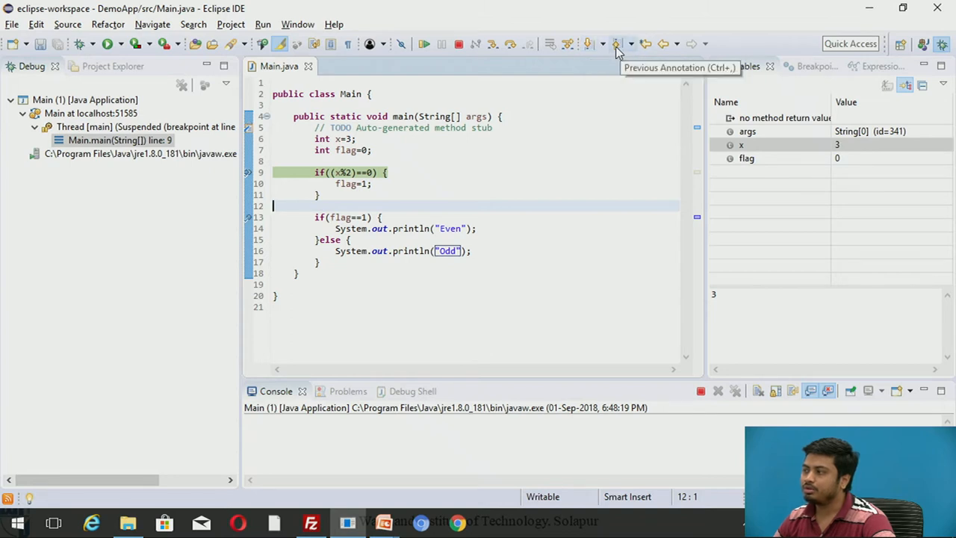
{"action": "mouse_move", "coordinate": [517, 50]}
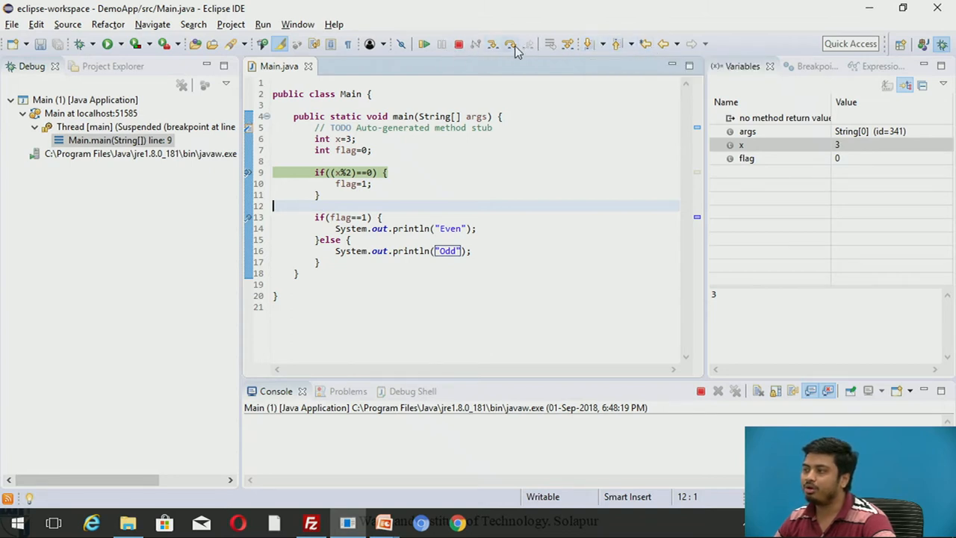
{"action": "mouse_move", "coordinate": [493, 44]}
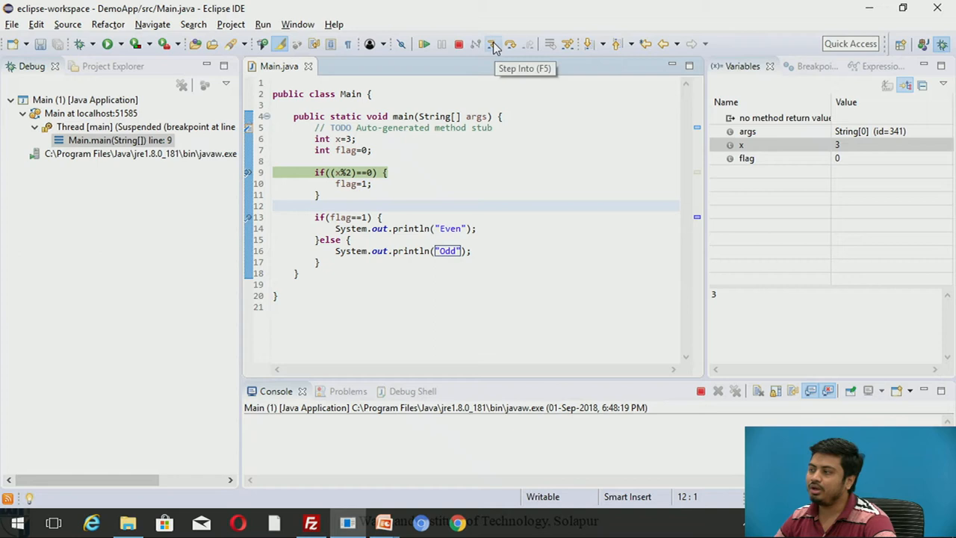
{"action": "mouse_move", "coordinate": [494, 43]}
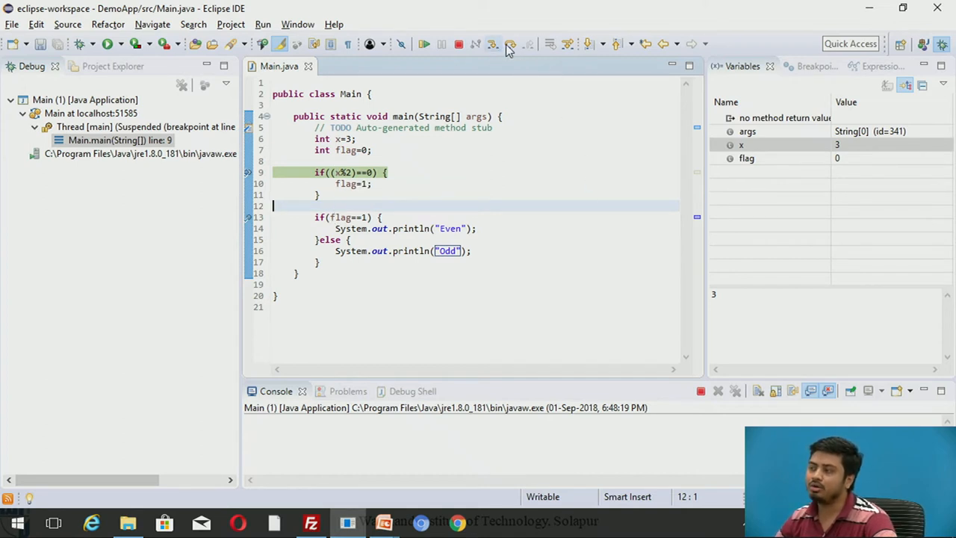
{"action": "mouse_move", "coordinate": [510, 43]}
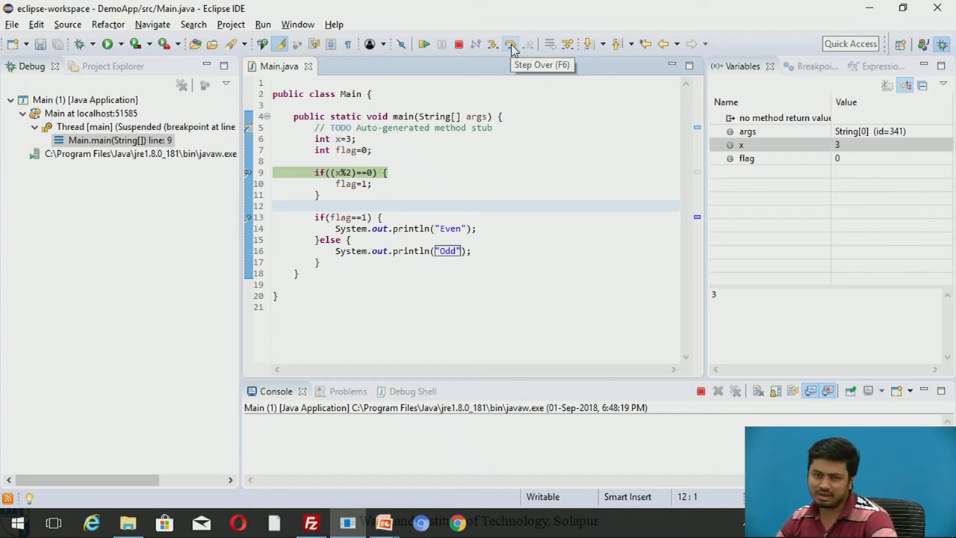
{"action": "mouse_move", "coordinate": [519, 54]}
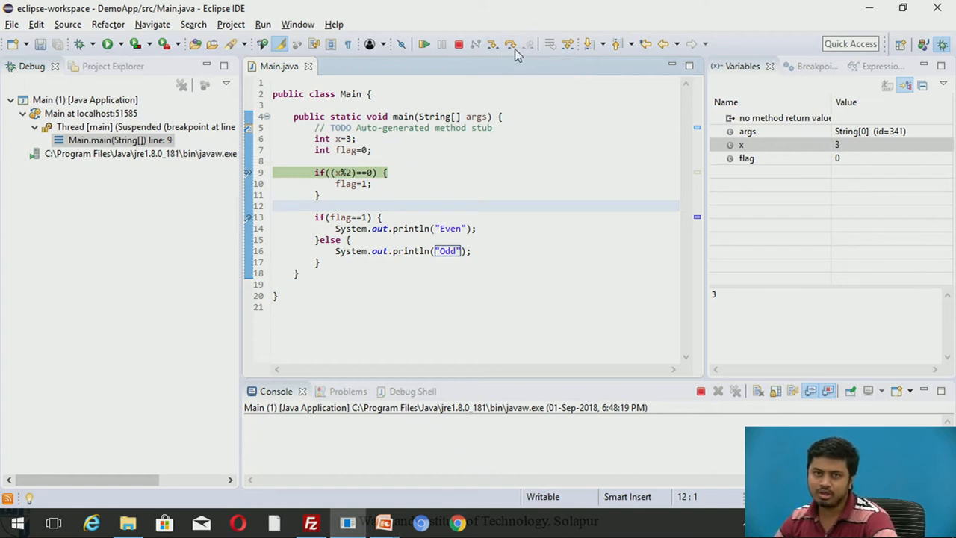
{"action": "mouse_move", "coordinate": [508, 59]}
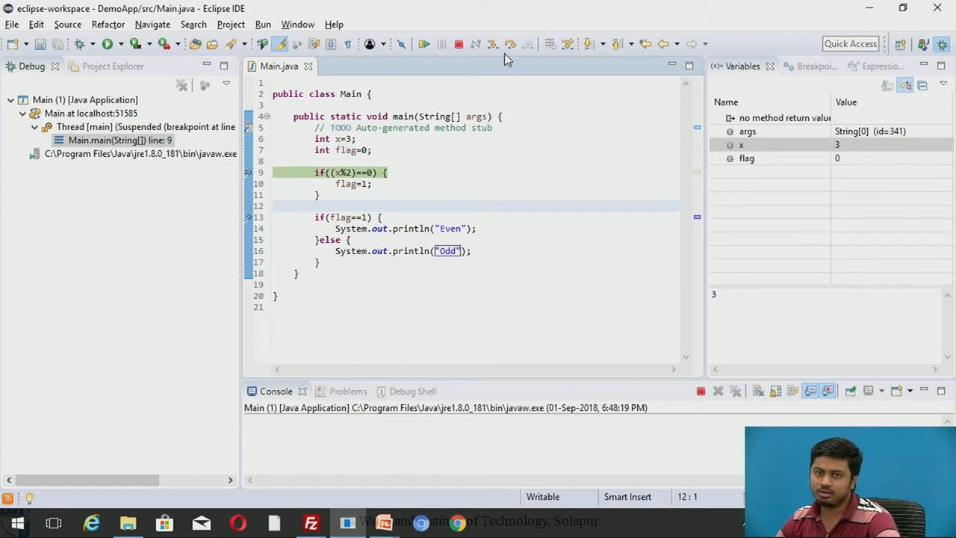
{"action": "mouse_move", "coordinate": [510, 44]}
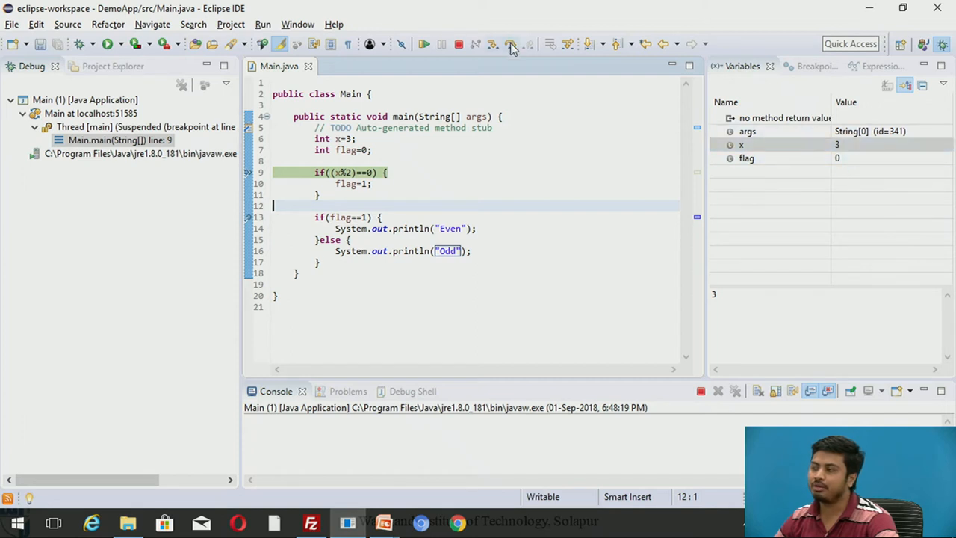
{"action": "mouse_move", "coordinate": [511, 44]}
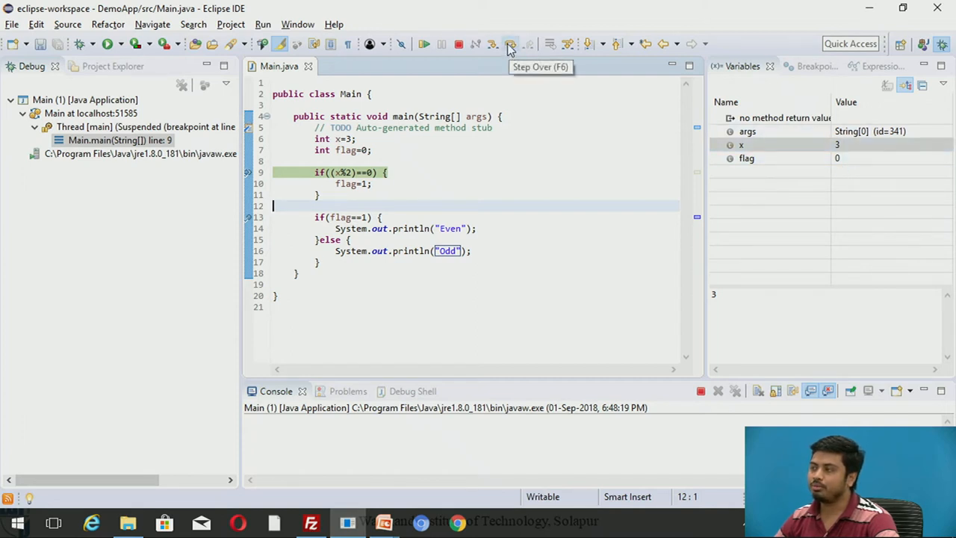
{"action": "left_click", "coordinate": [509, 43]}
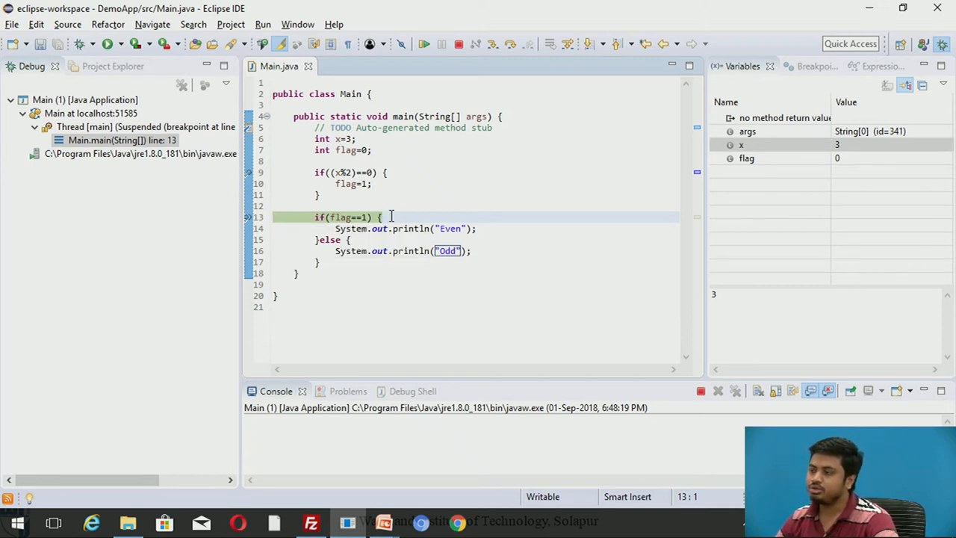
{"action": "mouse_move", "coordinate": [493, 43]}
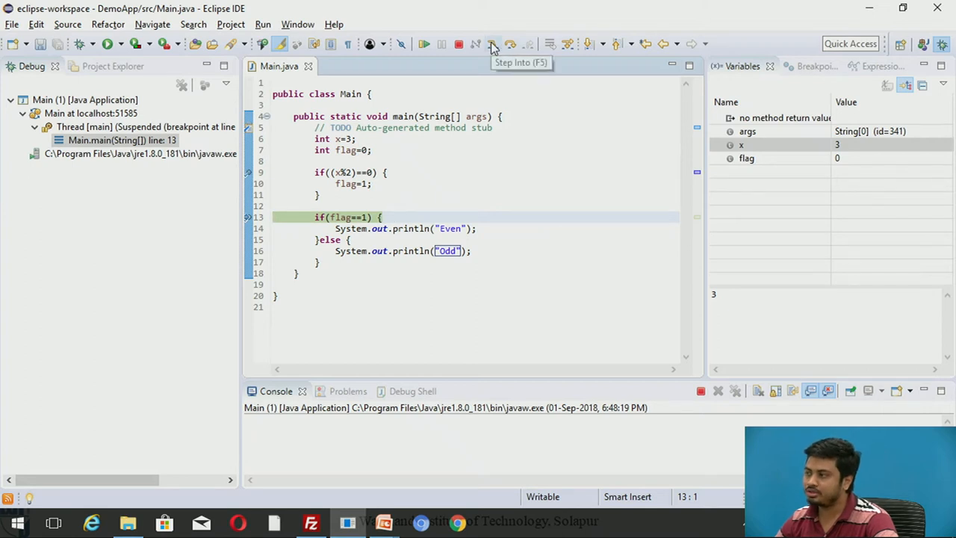
{"action": "mouse_move", "coordinate": [510, 43]}
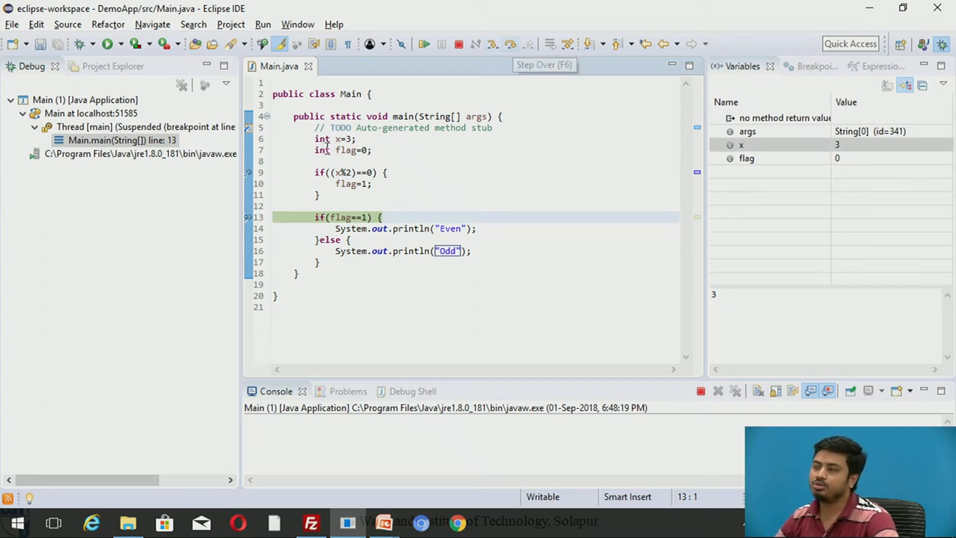
- Step over lines 13 and 16 until Main terminates, printing Odd
{"action": "left_click", "coordinate": [494, 43]}
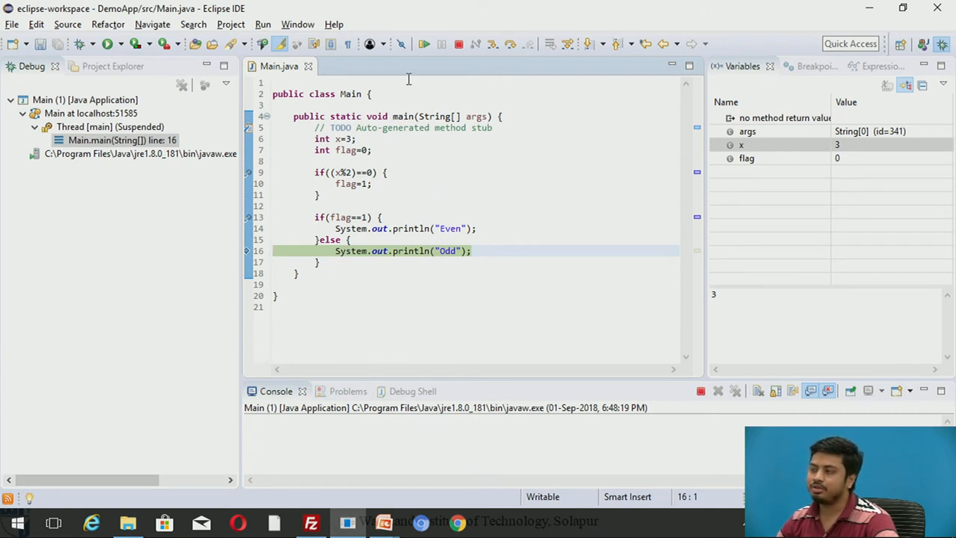
{"action": "mouse_move", "coordinate": [510, 43]}
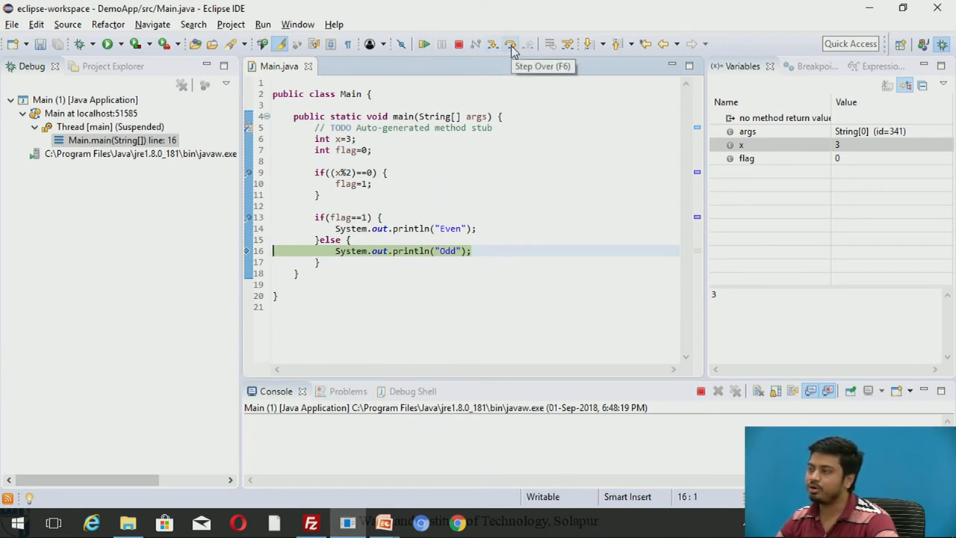
{"action": "left_click", "coordinate": [511, 43]}
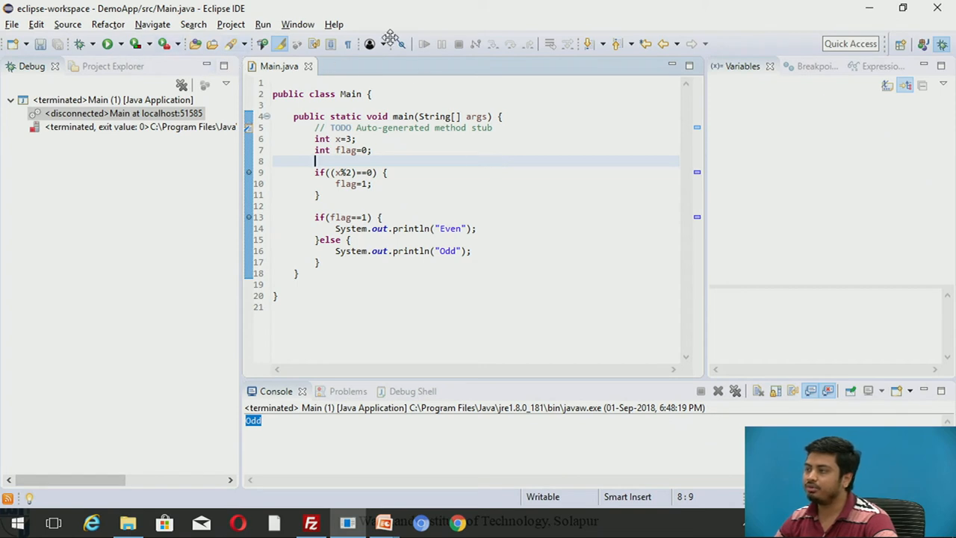
{"action": "left_click", "coordinate": [261, 24]}
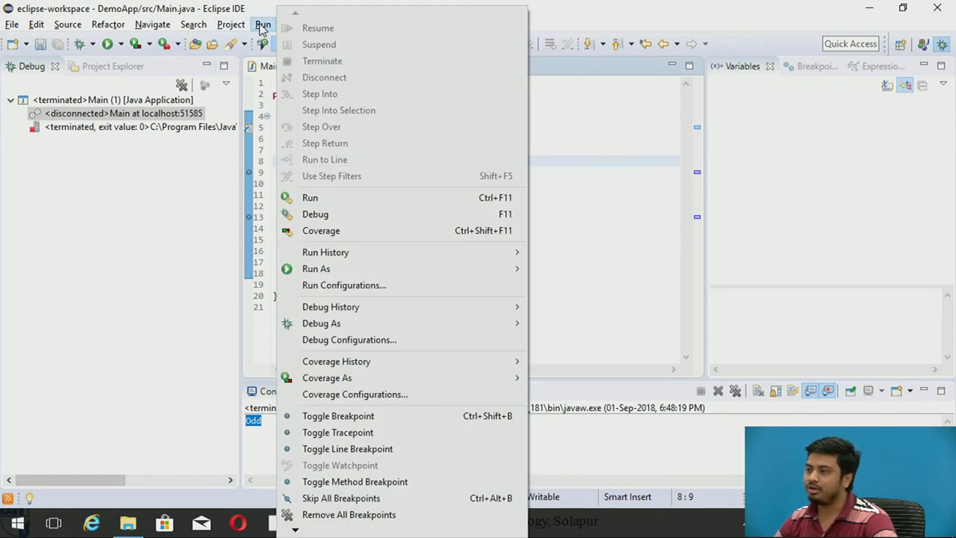
{"action": "mouse_move", "coordinate": [328, 214]}
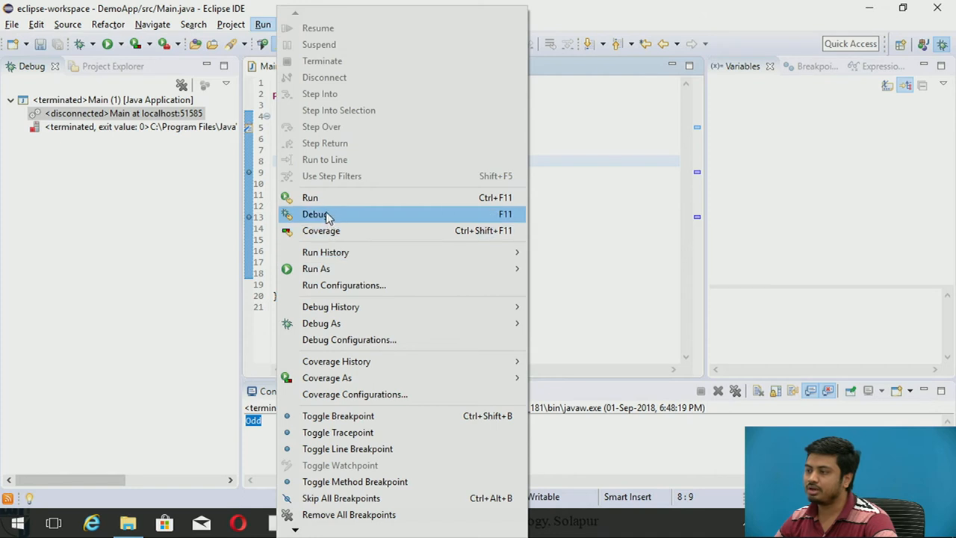
- Relaunch Main in debug mode, pausing at line 9, and enter 4 as x's value
{"action": "left_click", "coordinate": [314, 214]}
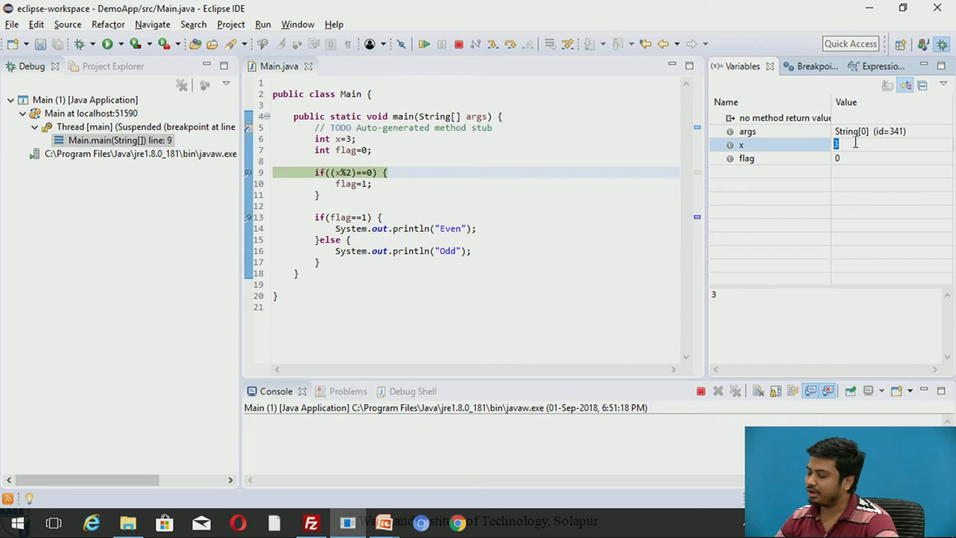
{"action": "type", "text": "4"}
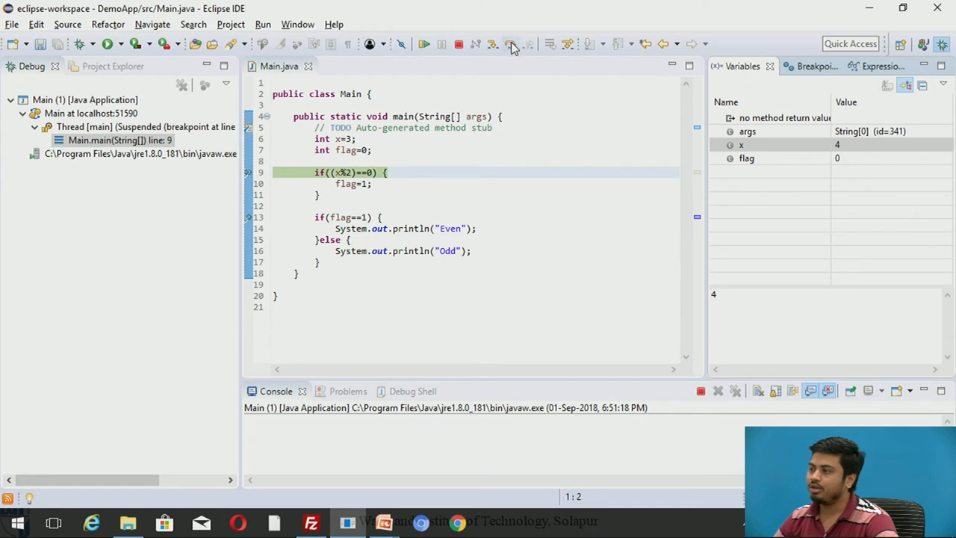
{"action": "mouse_move", "coordinate": [511, 43]}
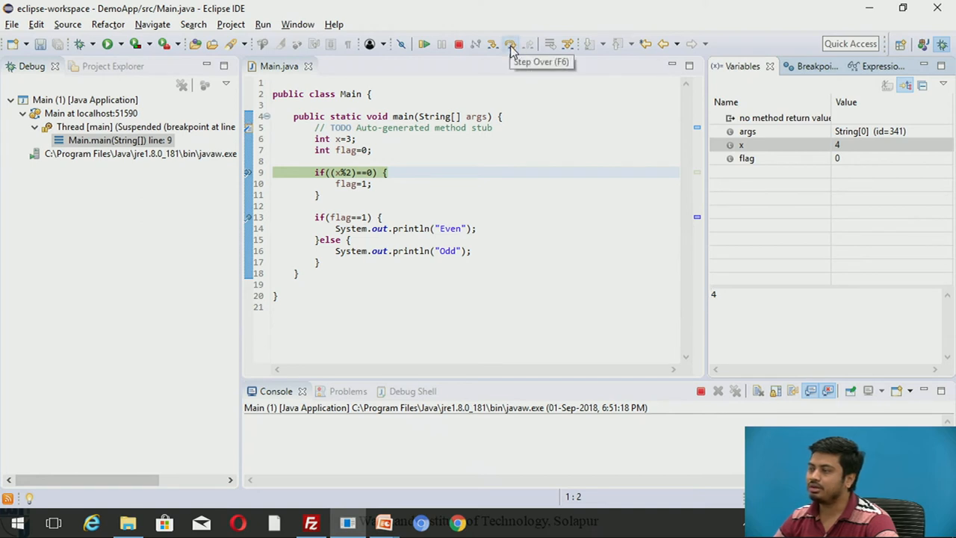
- Step over the line 9 condition and flag=1 with x at 4 until Even prints
{"action": "left_click", "coordinate": [510, 43]}
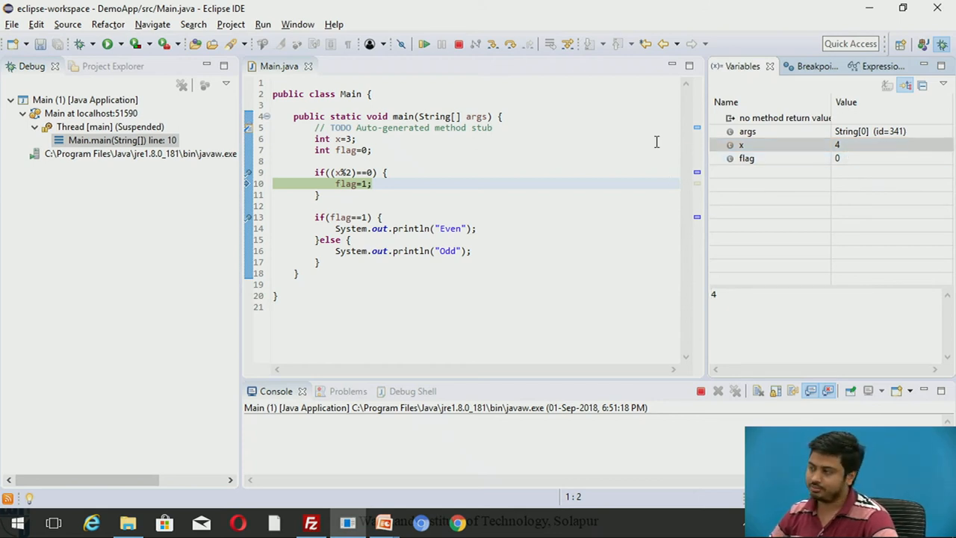
{"action": "left_click", "coordinate": [511, 43]}
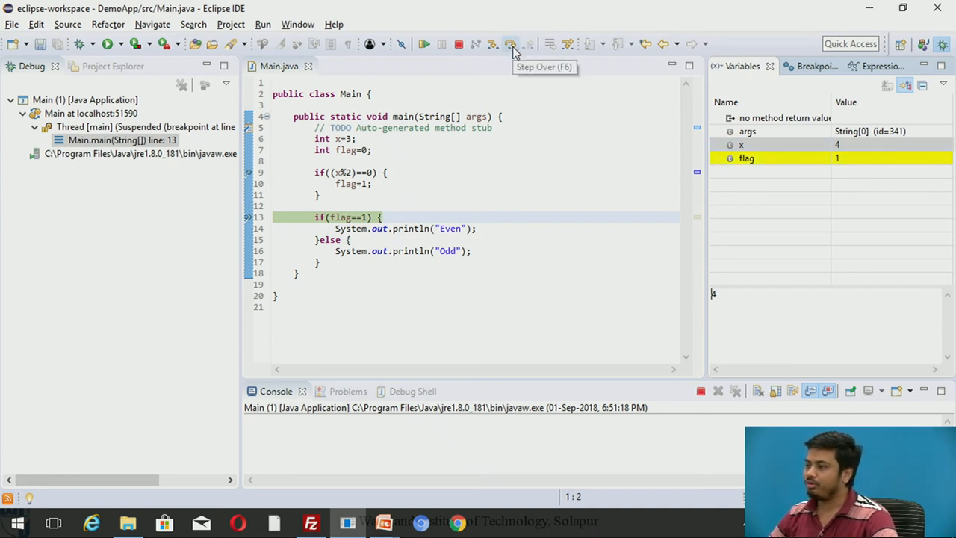
{"action": "left_click", "coordinate": [511, 44]}
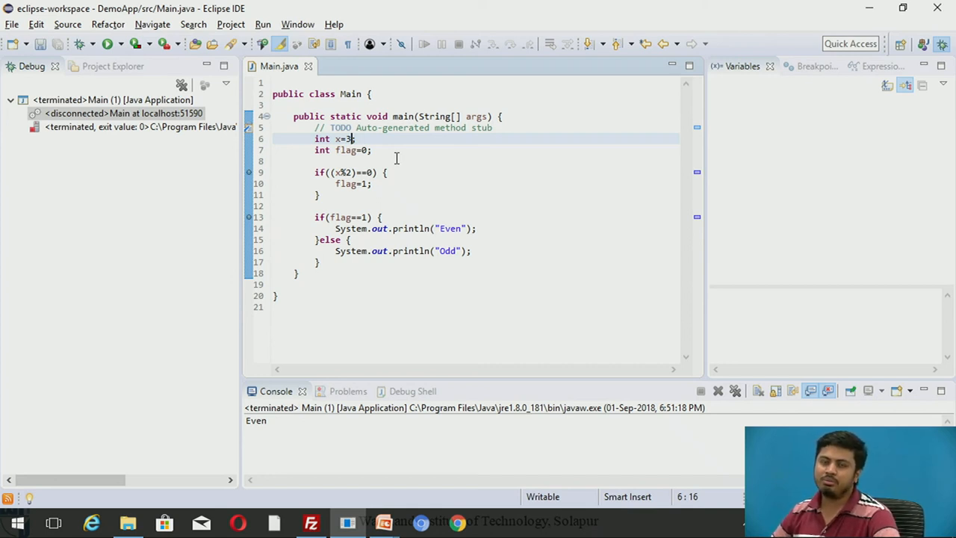
{"action": "mouse_move", "coordinate": [429, 170]}
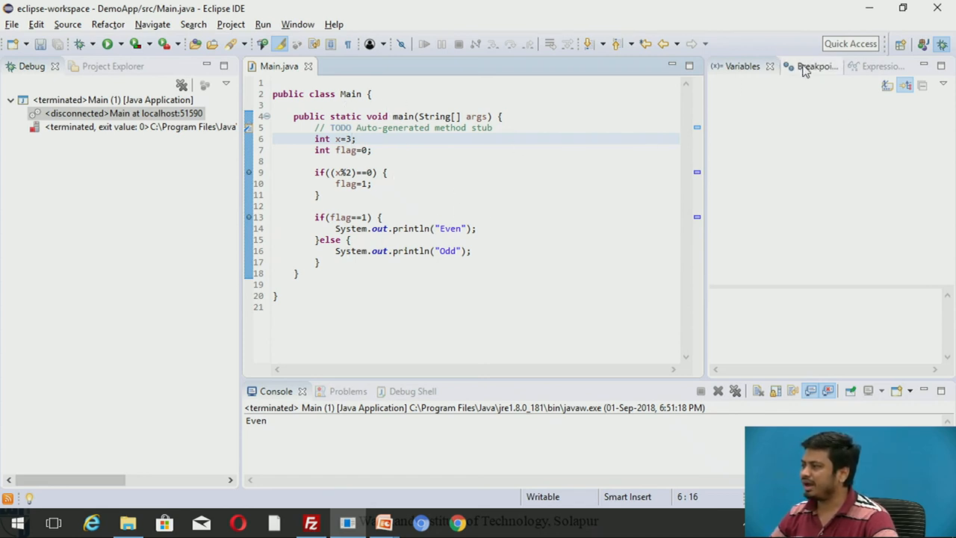
- Check the line 9 and 13 breakpoints list, then show the empty Expressions view
{"action": "left_click", "coordinate": [815, 66]}
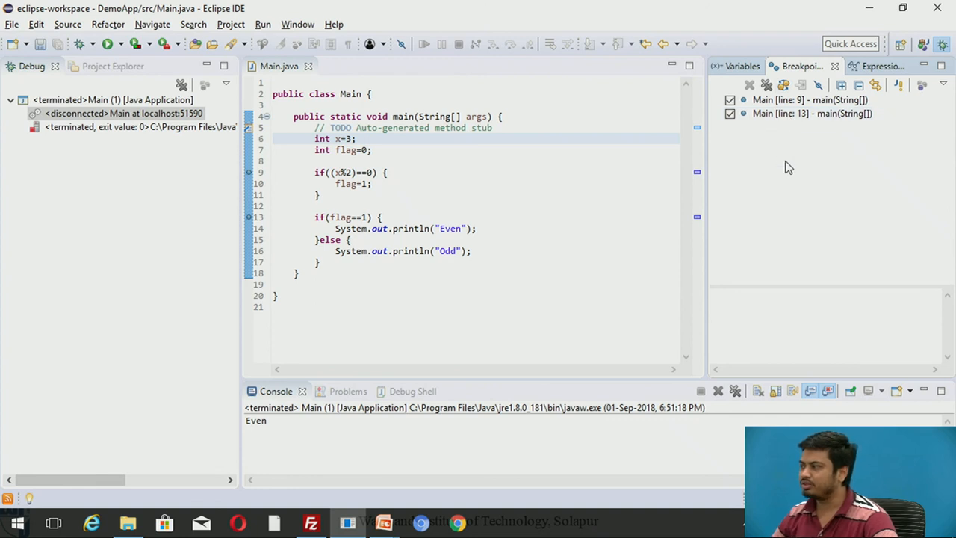
{"action": "left_click", "coordinate": [873, 66]}
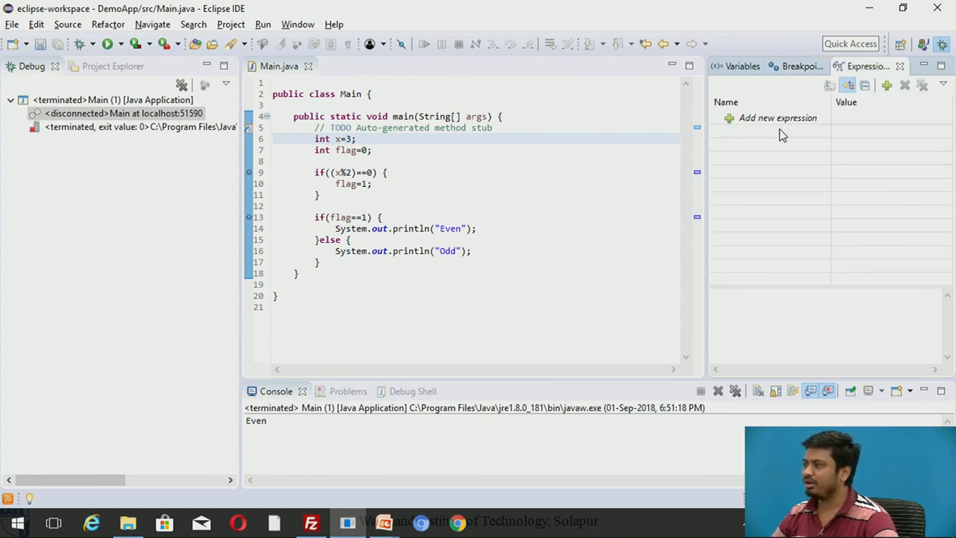